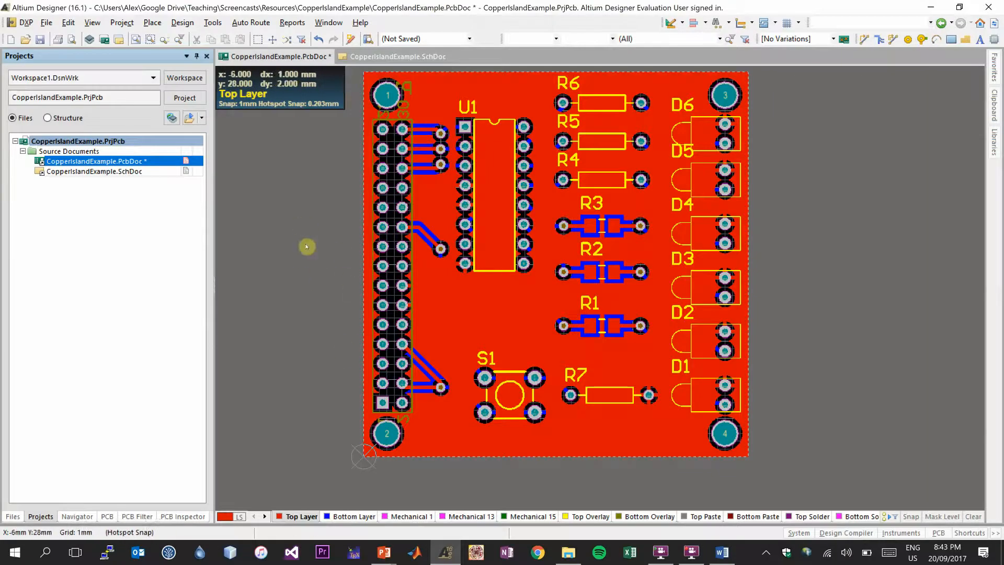
mouse_move(350, 230)
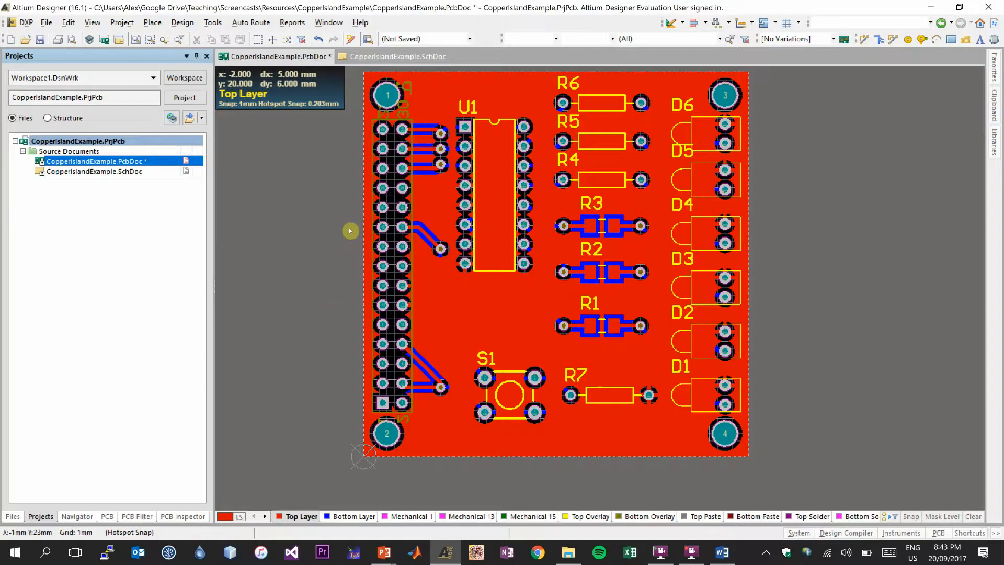
mouse_move(319, 259)
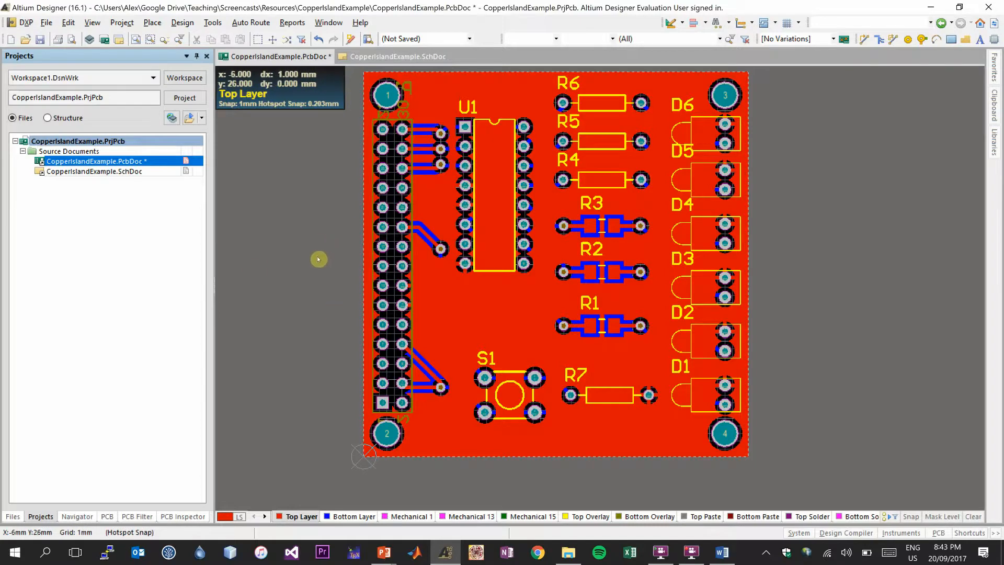
mouse_move(326, 341)
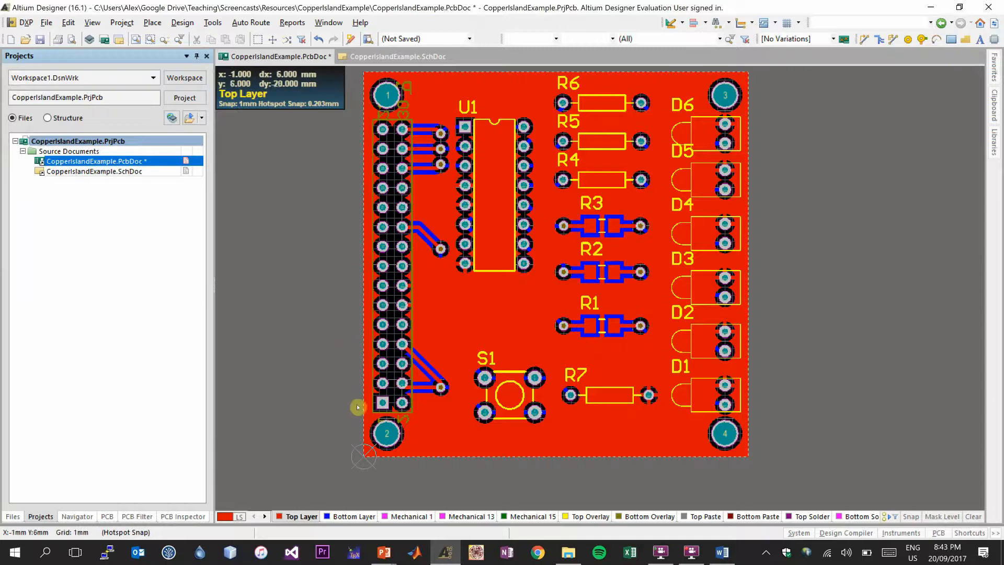
mouse_move(358, 407)
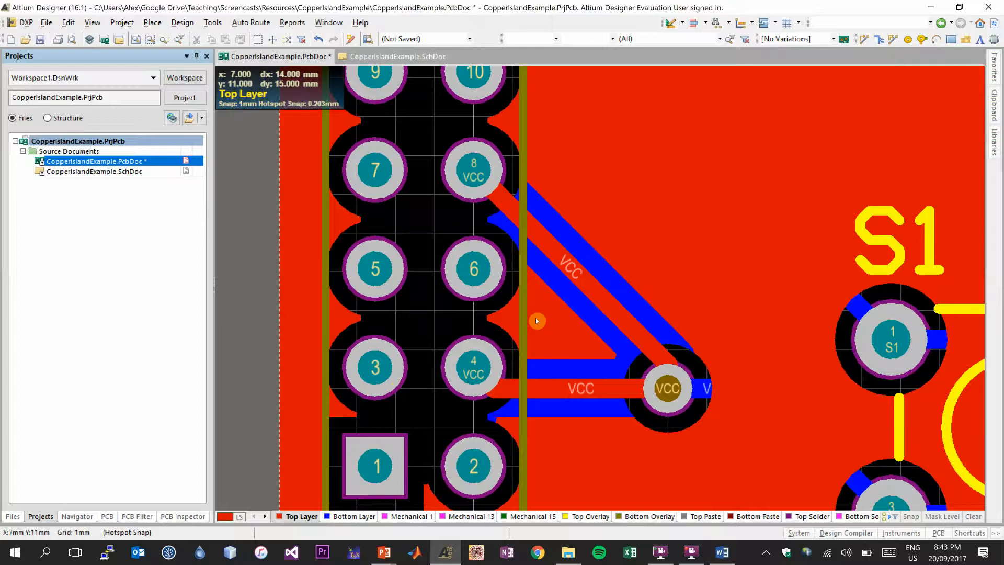
mouse_move(487, 319)
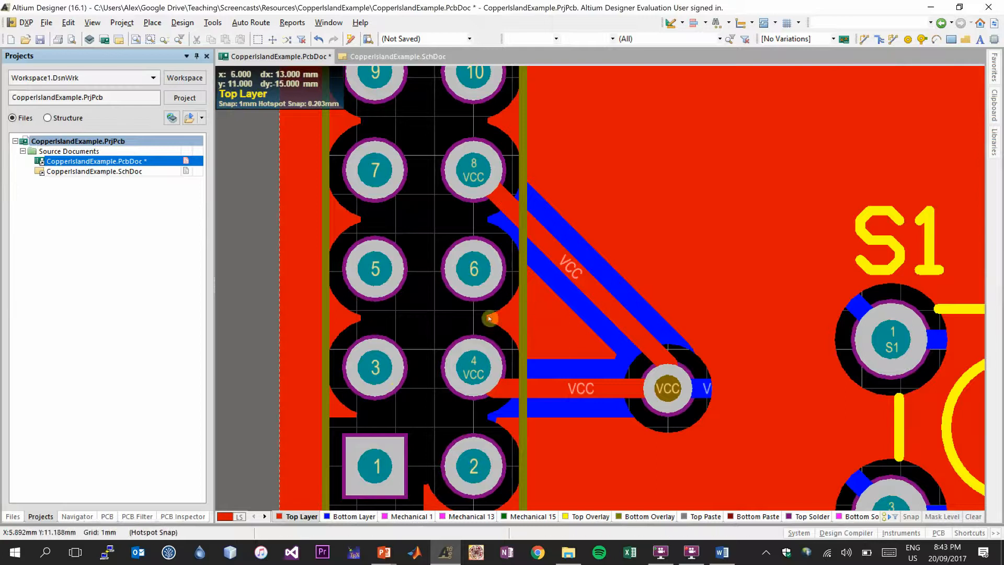
mouse_move(477, 301)
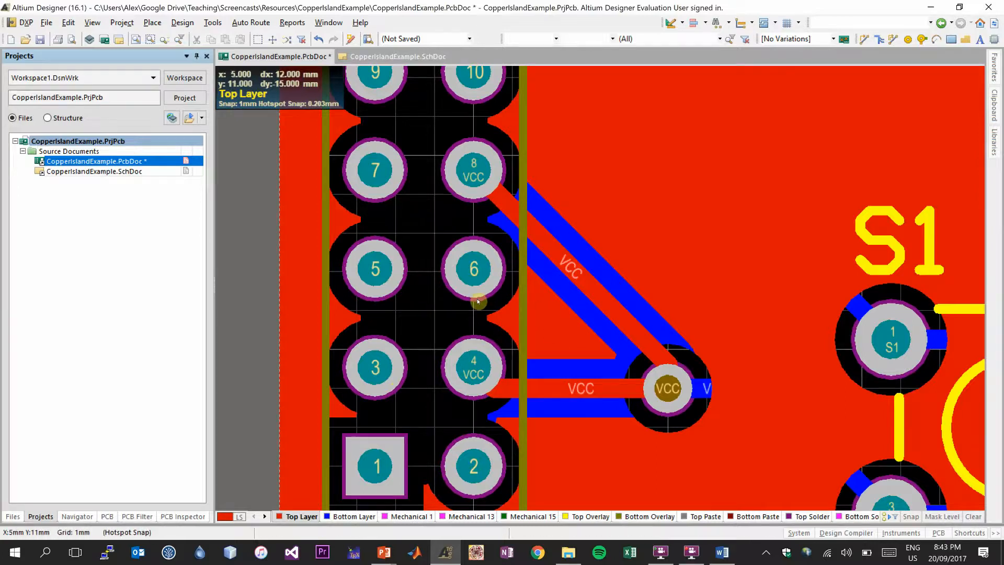
mouse_move(587, 276)
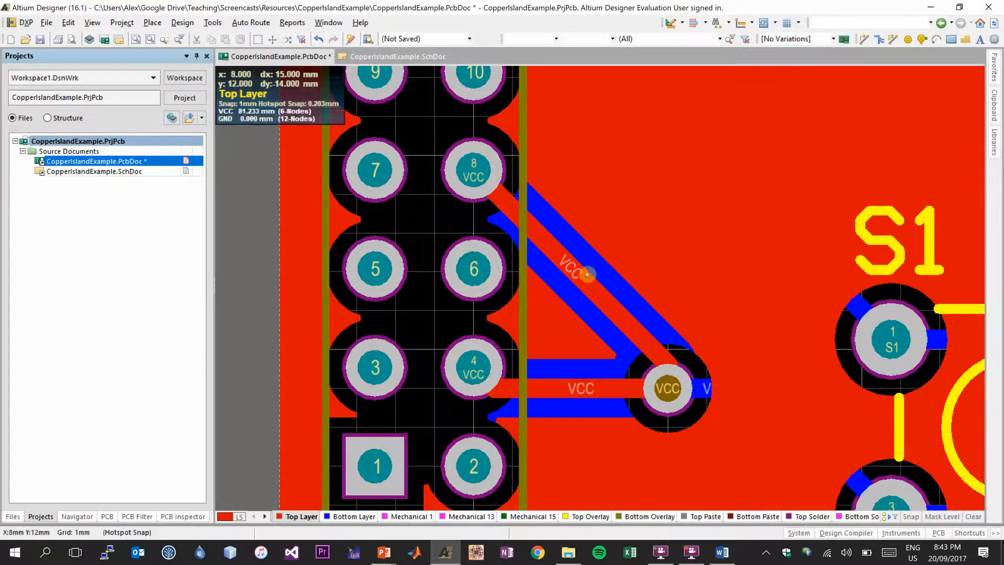
mouse_move(367, 387)
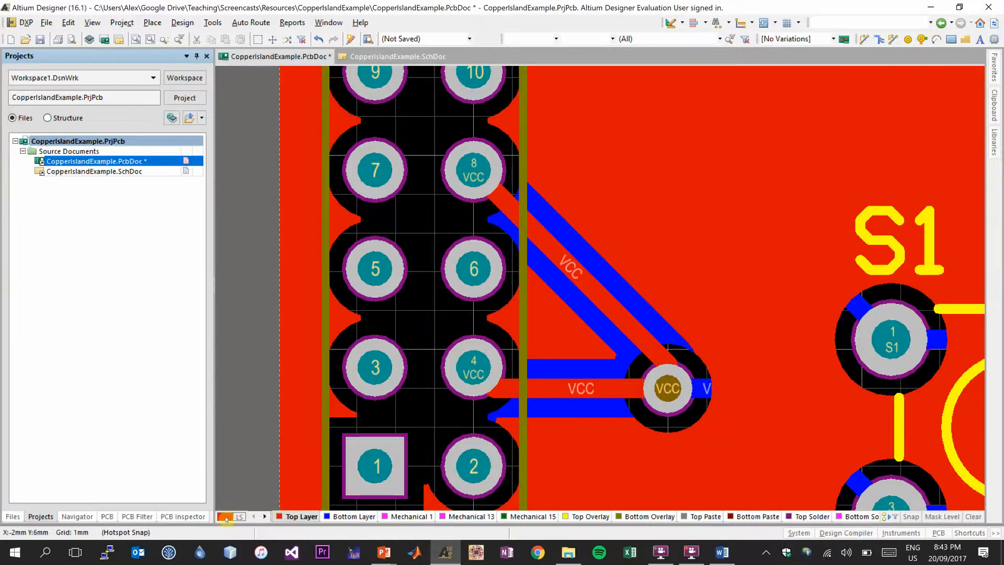
Step: Hide all layers and leave only the Top Layer copper visible
click(228, 516)
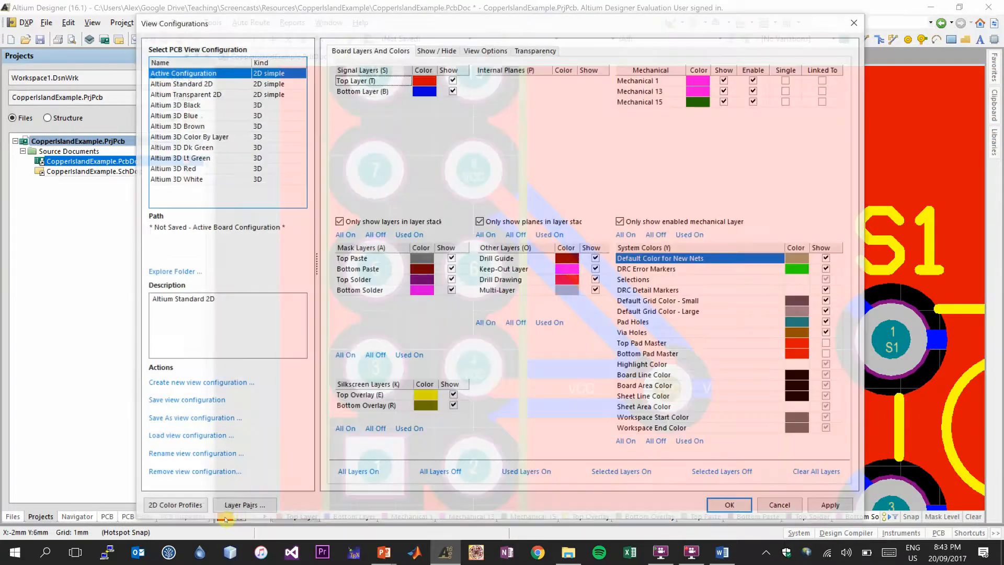
click(441, 474)
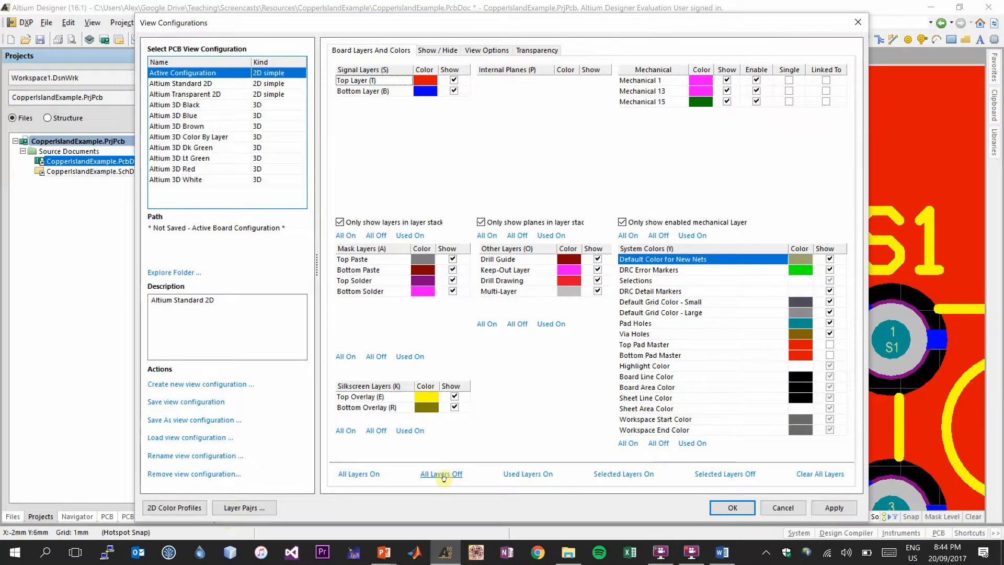
mouse_move(360, 479)
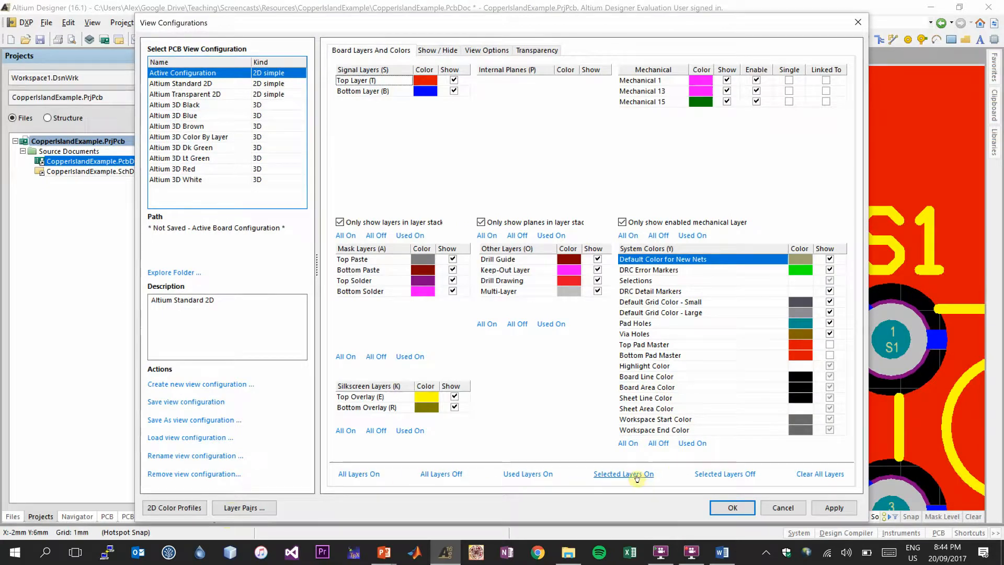
mouse_move(348, 473)
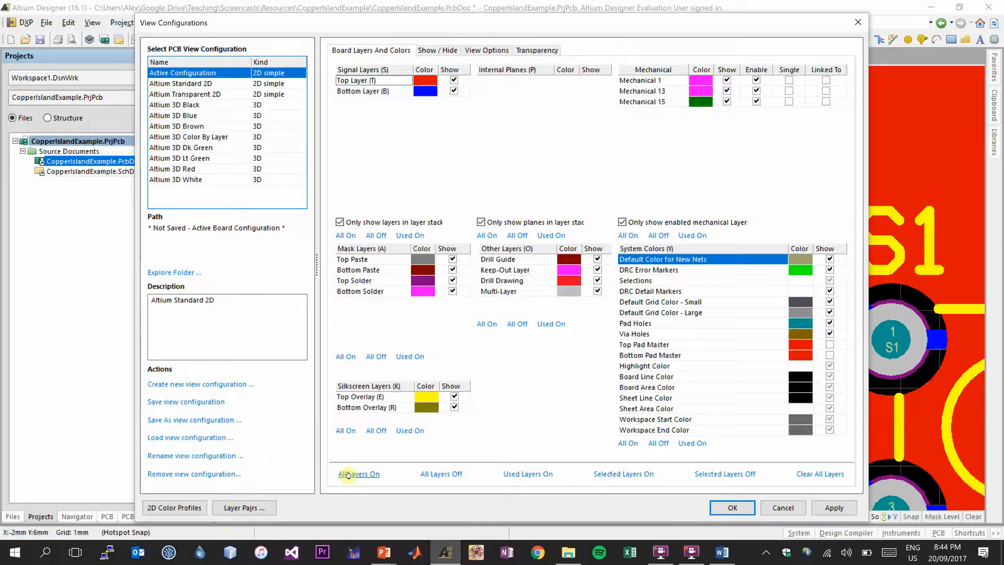
mouse_move(528, 474)
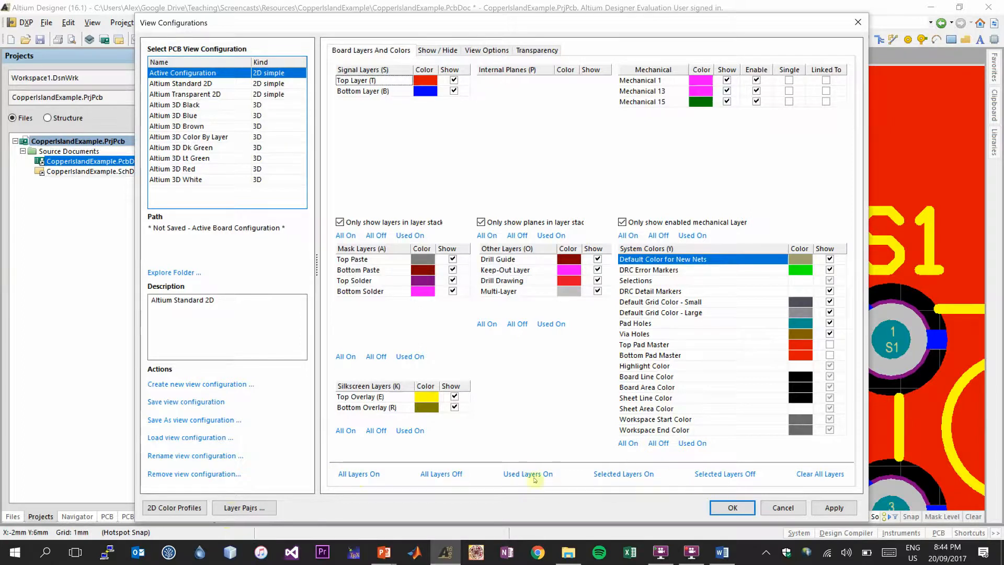
click(441, 474)
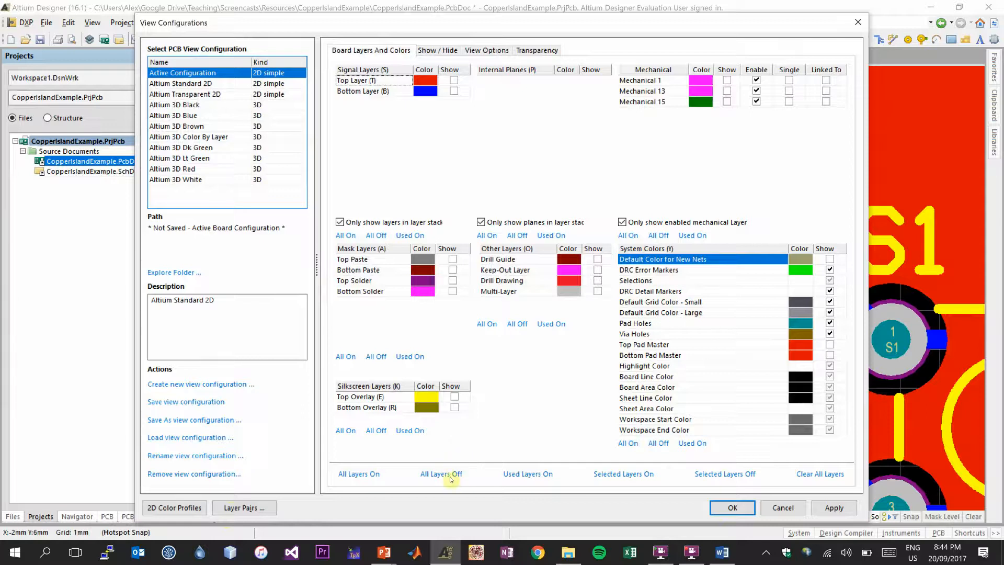
click(454, 79)
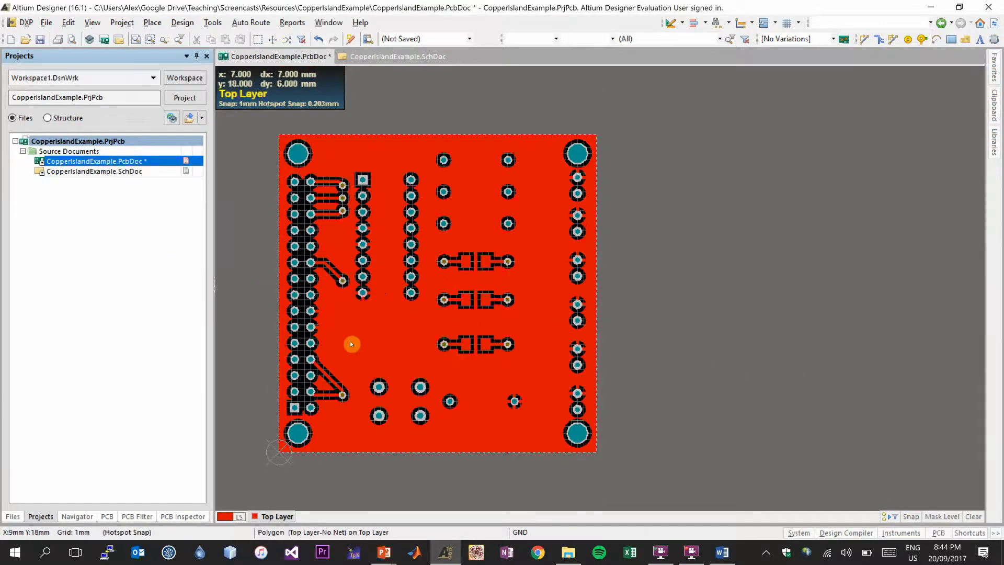
mouse_move(312, 364)
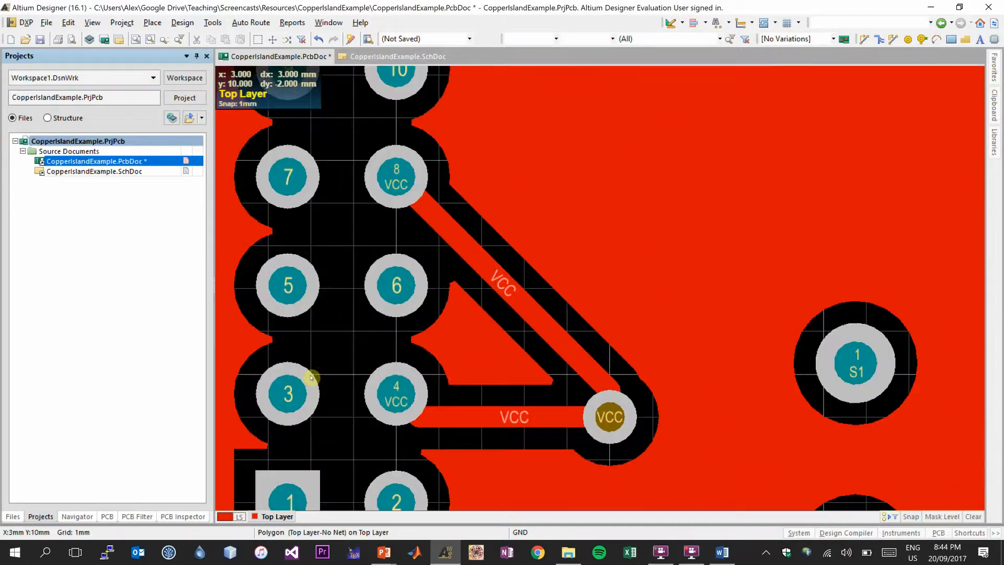
mouse_move(426, 353)
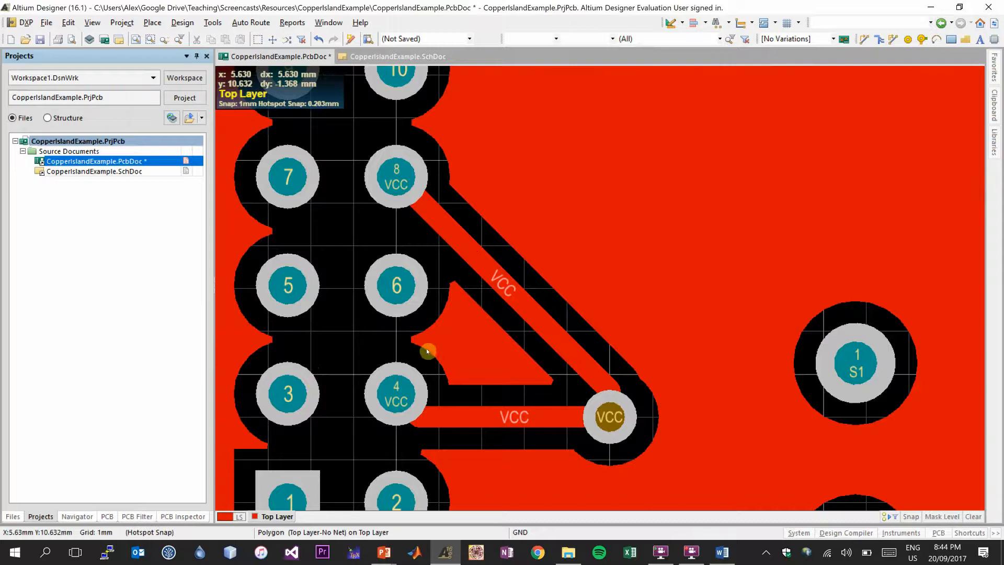
mouse_move(454, 307)
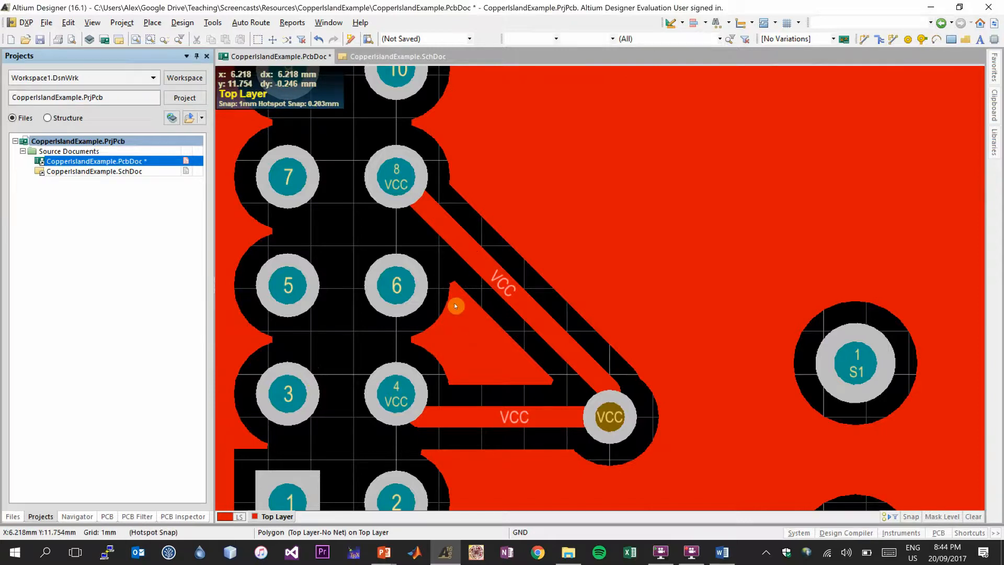
mouse_move(442, 301)
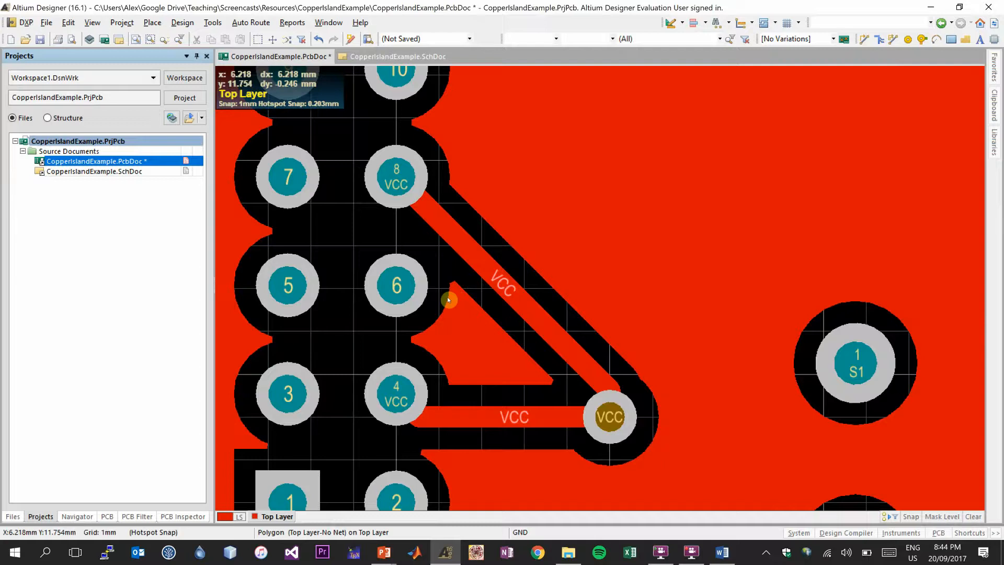
mouse_move(530, 355)
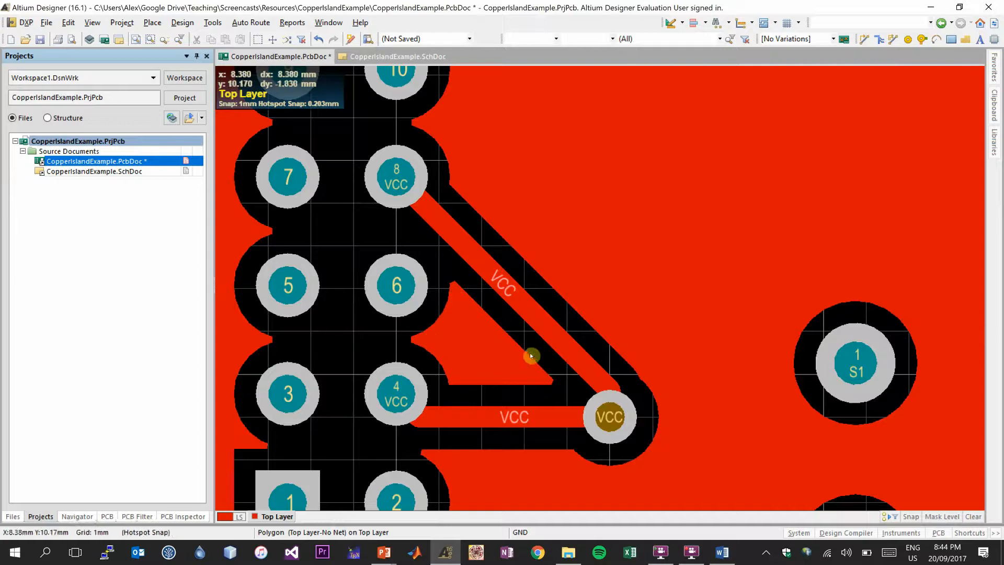
mouse_move(512, 351)
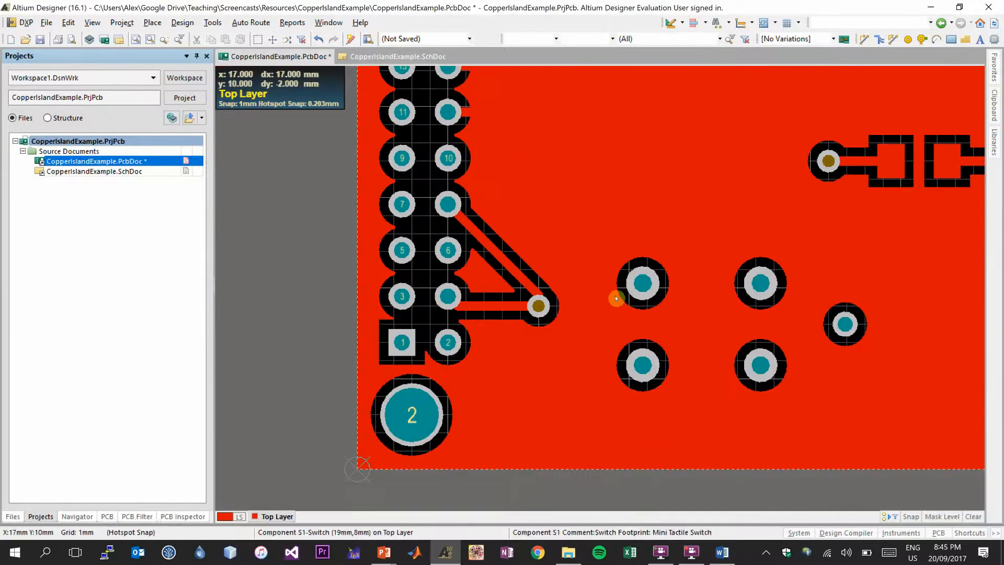
mouse_move(802, 256)
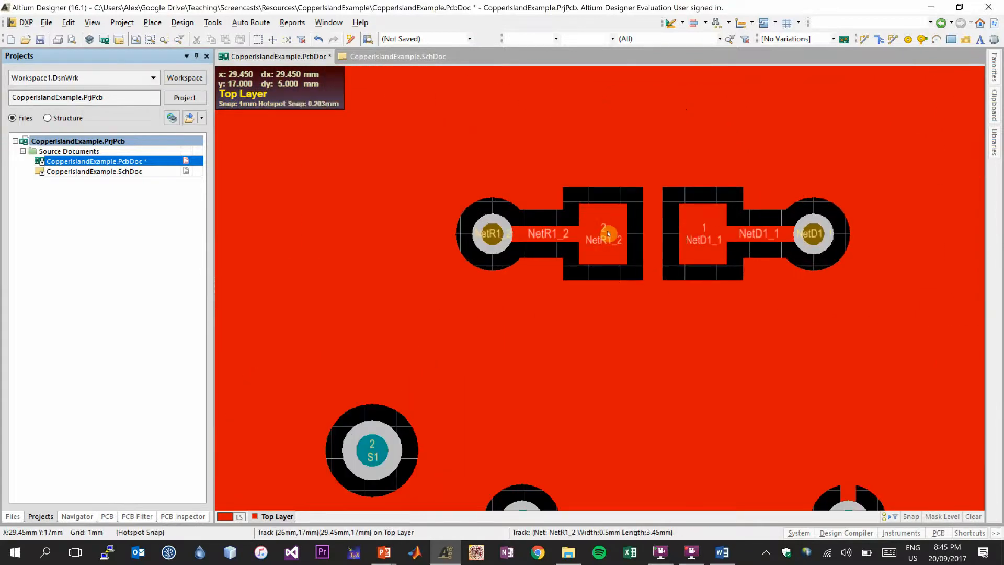
mouse_move(804, 241)
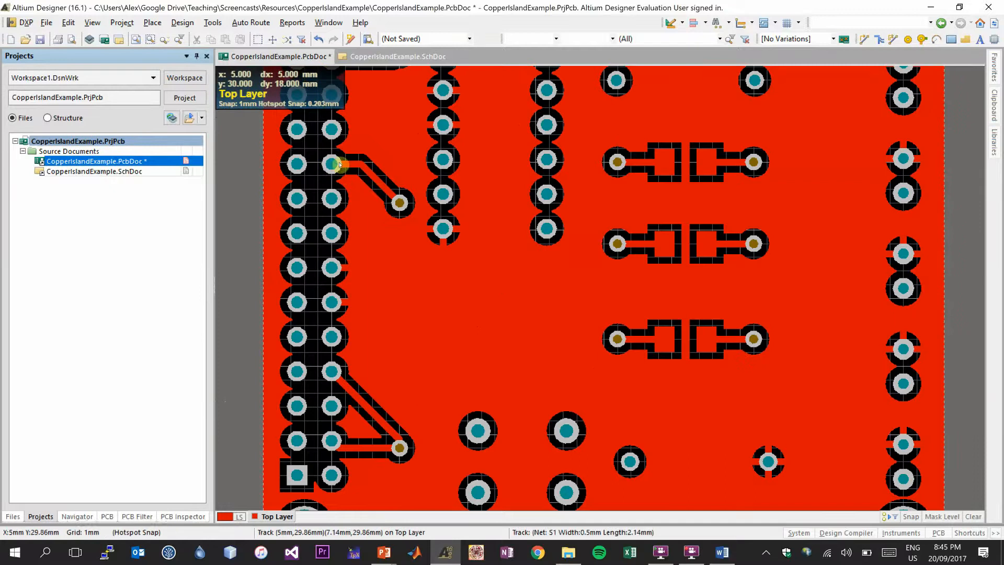
mouse_move(389, 178)
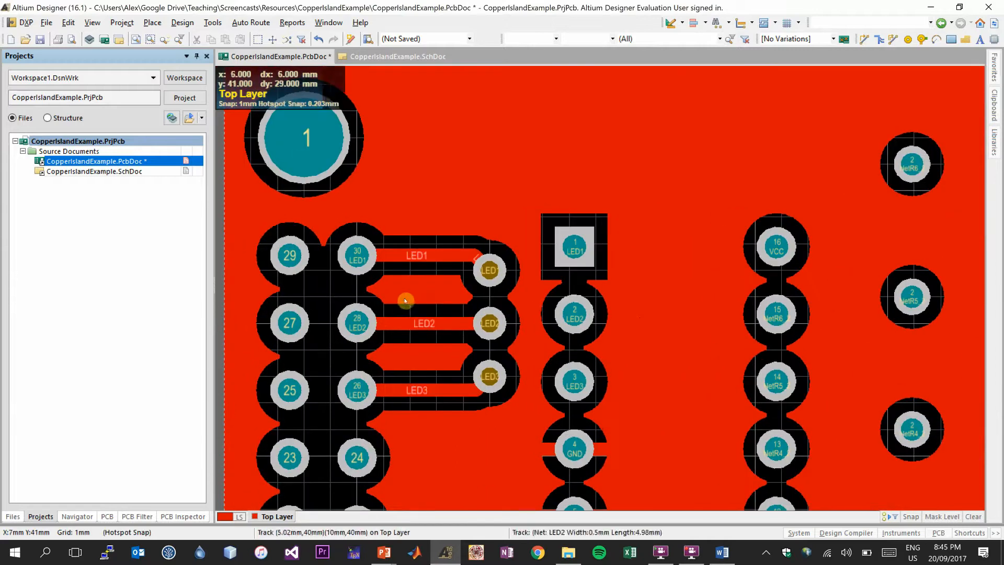
mouse_move(423, 308)
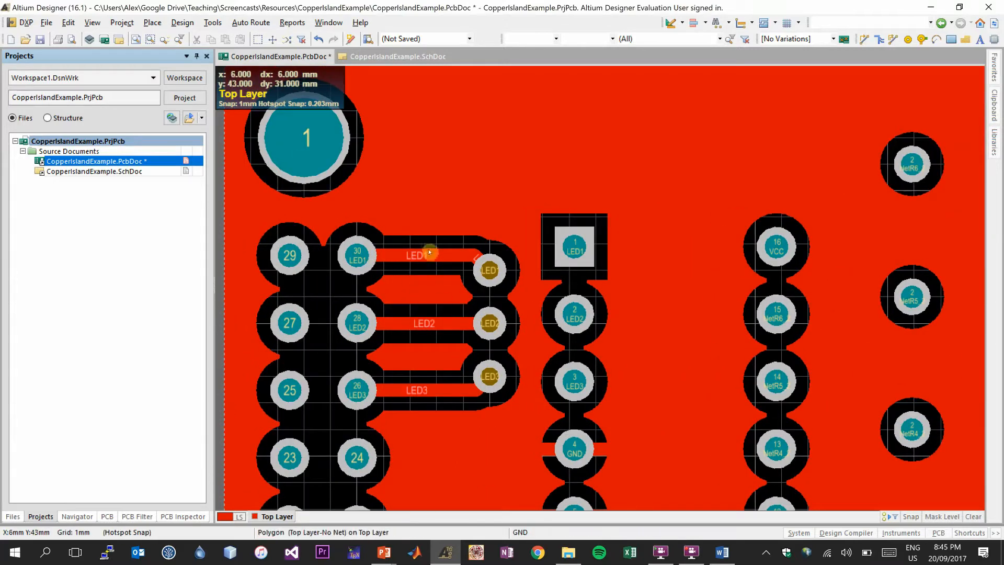
mouse_move(422, 376)
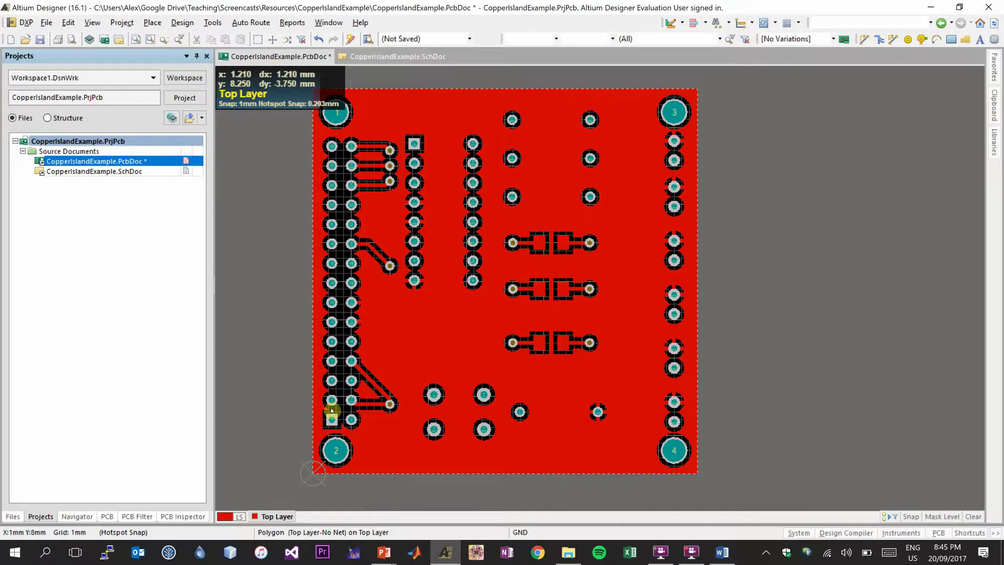
mouse_move(387, 456)
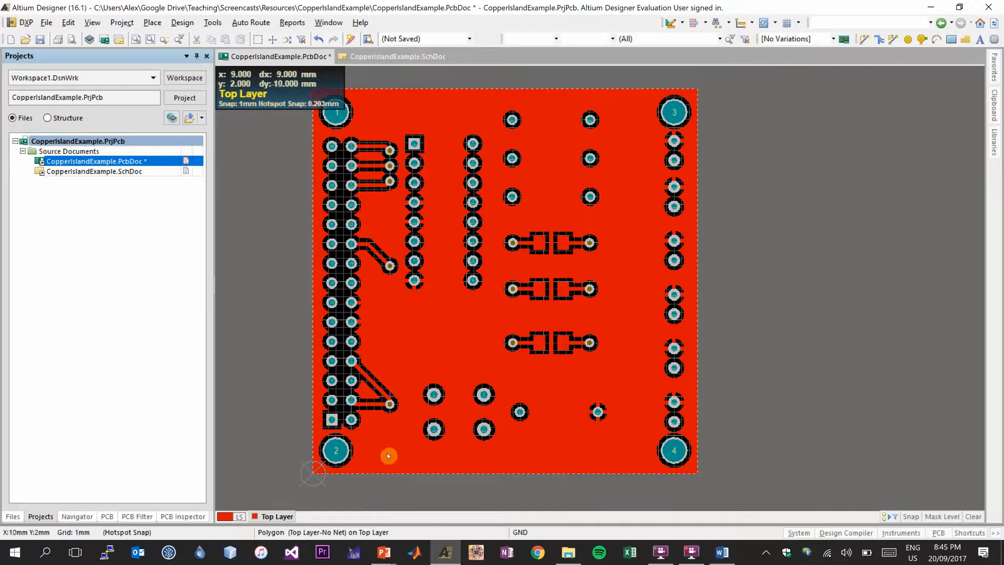
Step: Bring up the properties of the top-layer GND polygon pour
click(388, 456)
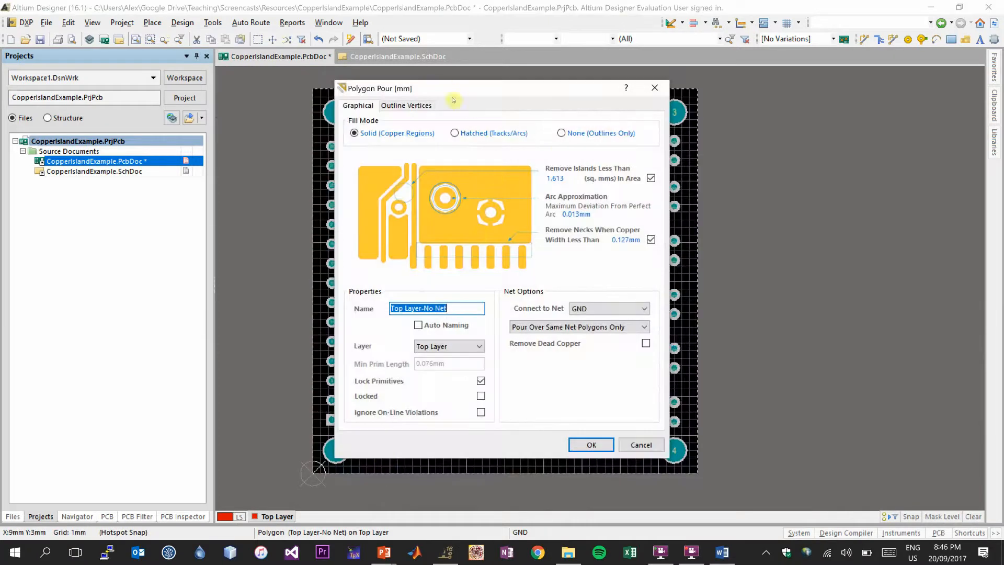
mouse_move(478, 257)
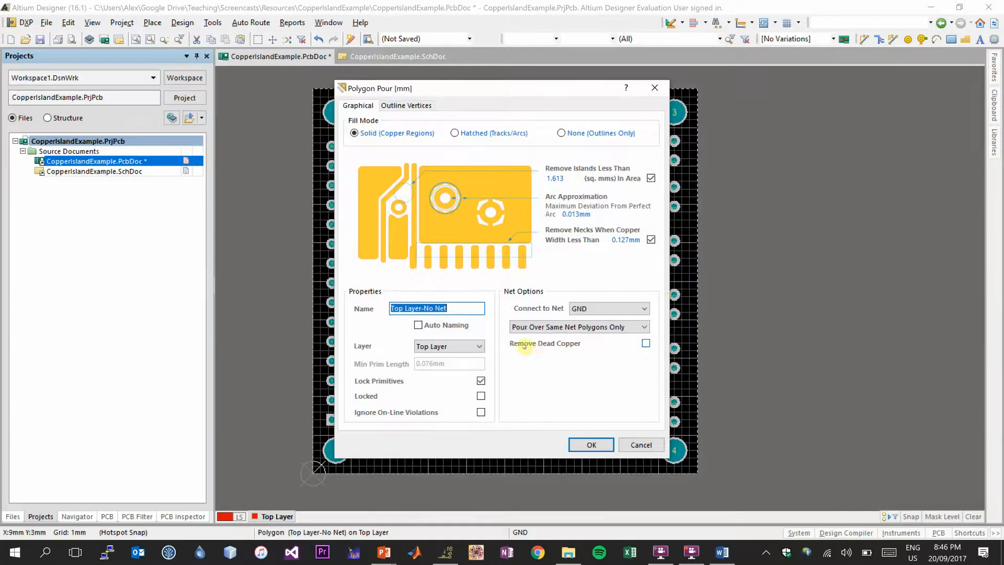
Step: Enable Remove Dead Copper on the GND pour and accept the settings
click(646, 343)
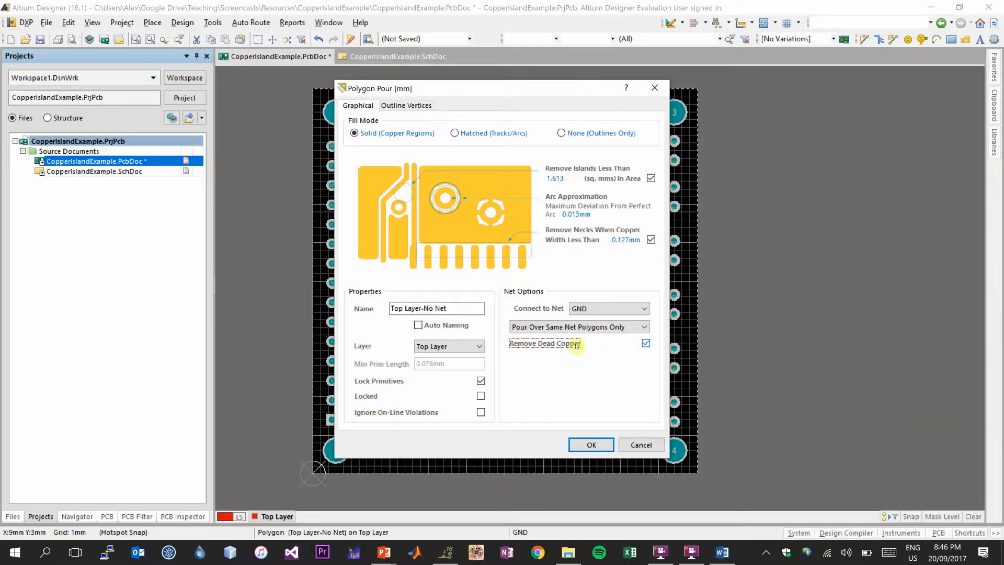
mouse_move(591, 444)
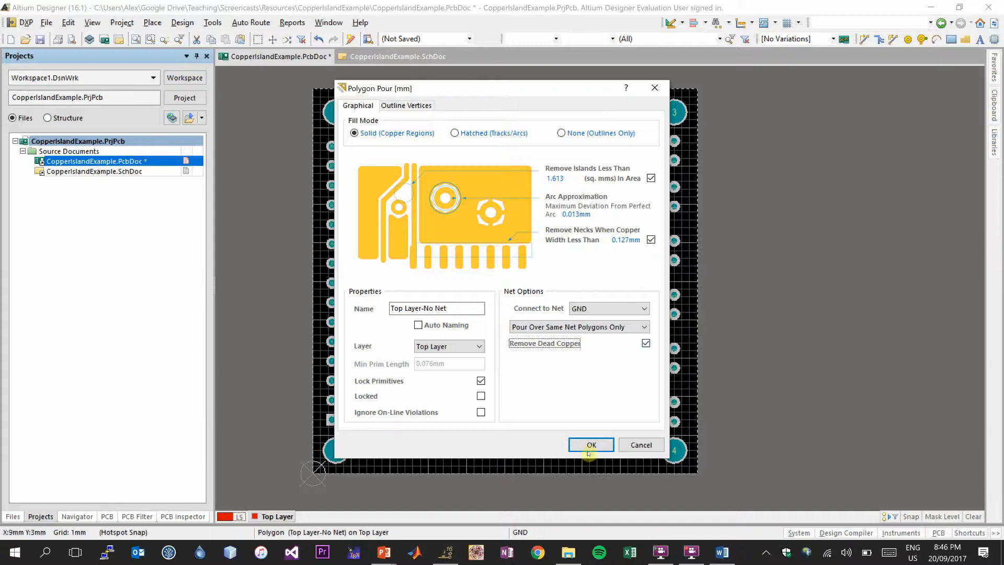
click(591, 444)
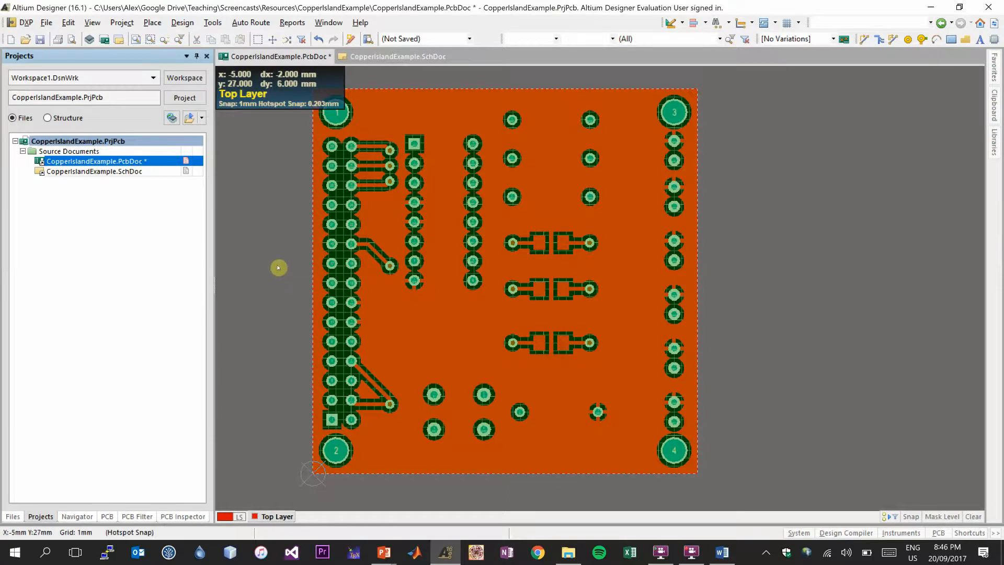
Step: Deselect the repoured top-layer GND polygon after the island is removed
click(212, 23)
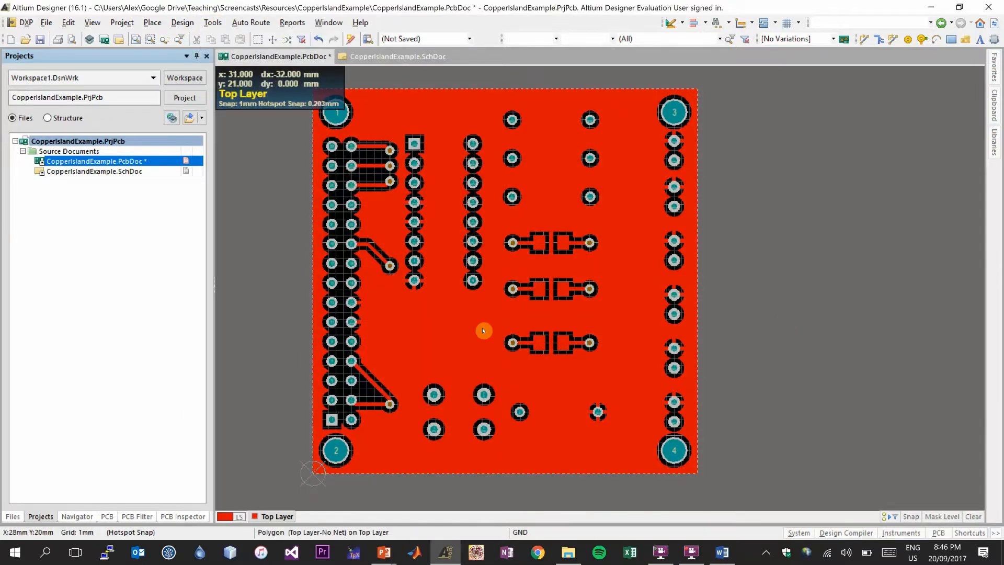
mouse_move(397, 360)
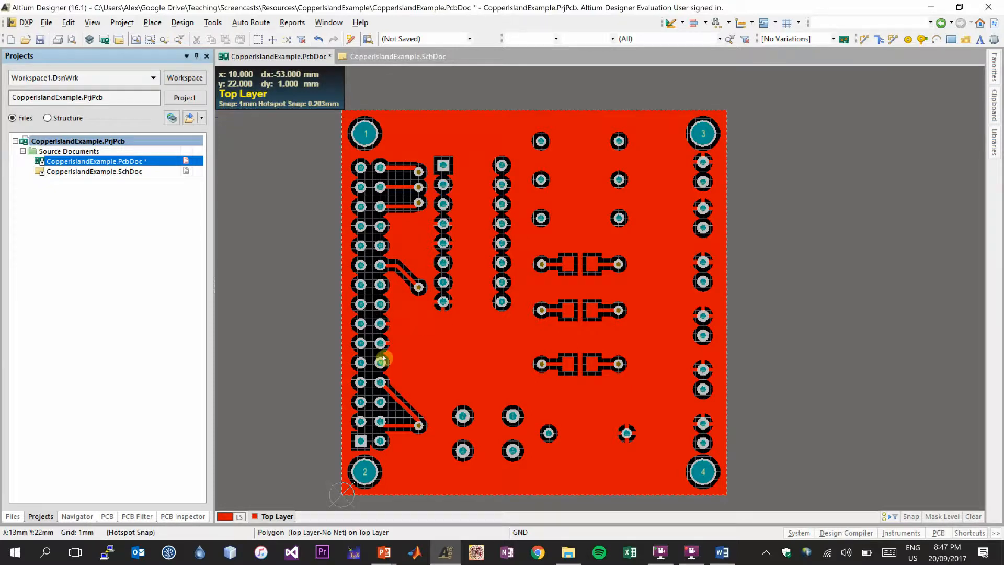
mouse_move(400, 410)
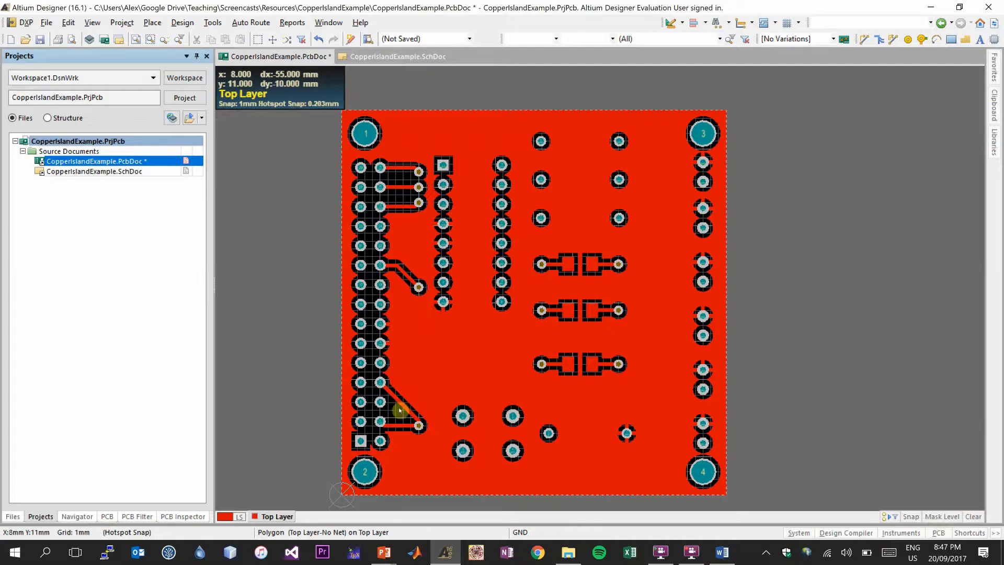
mouse_move(422, 335)
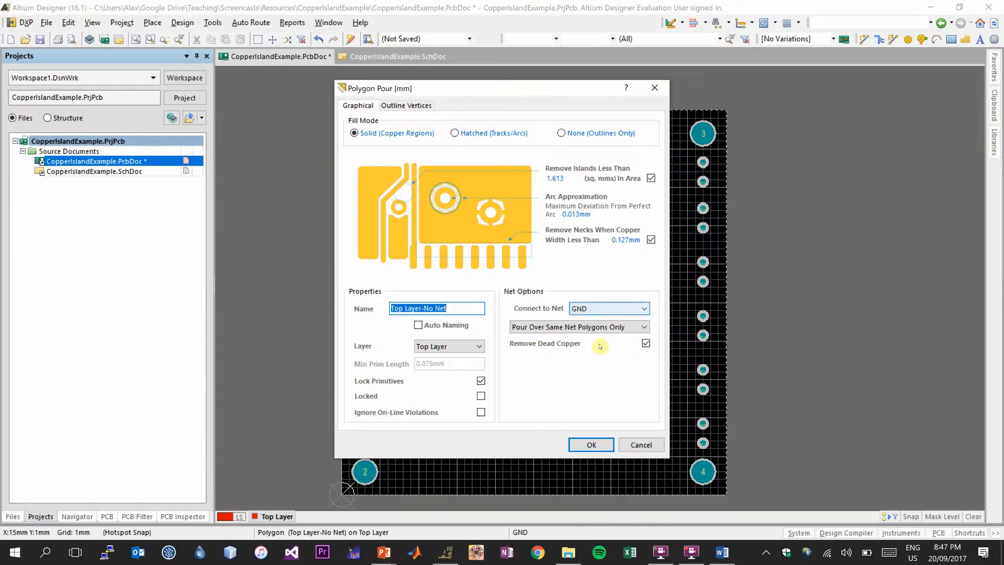
click(591, 445)
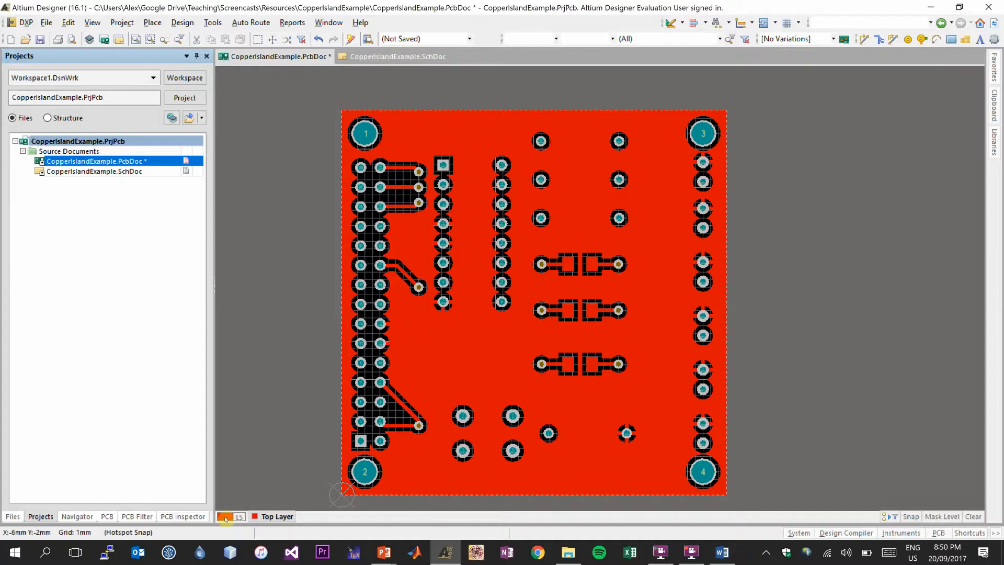
click(232, 517)
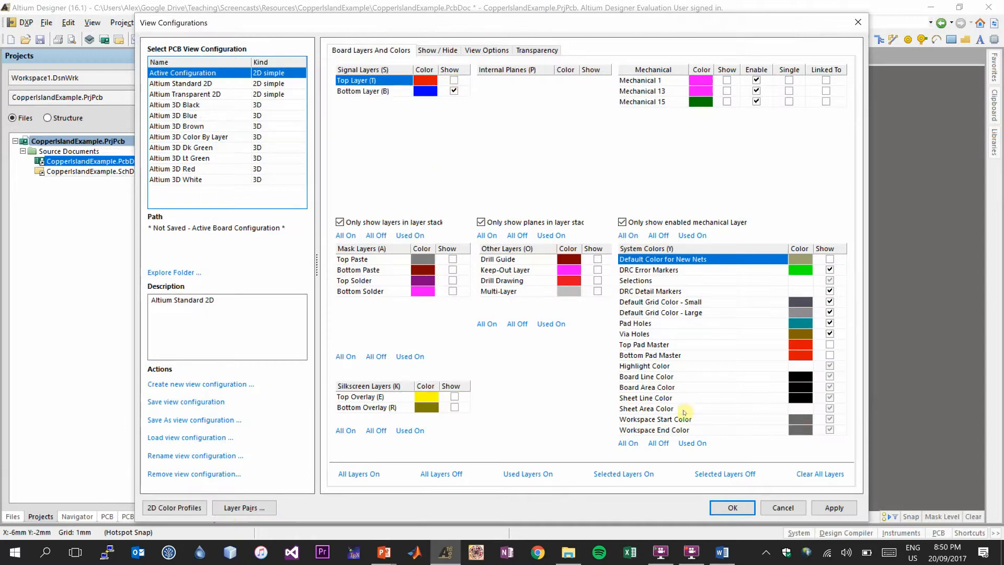
Step: Turn all board layers back on so bottom traces and outlines show
click(732, 507)
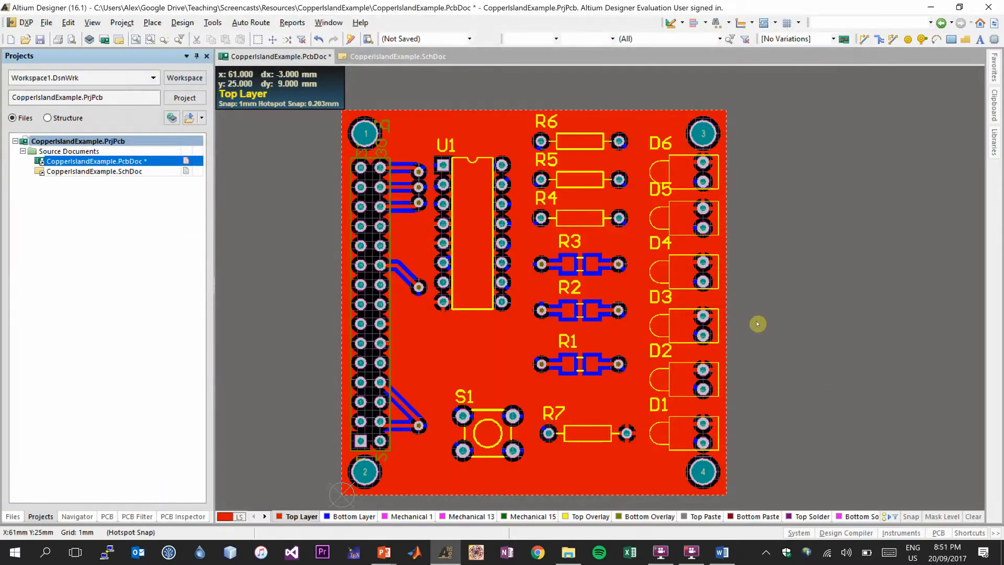
mouse_move(394, 416)
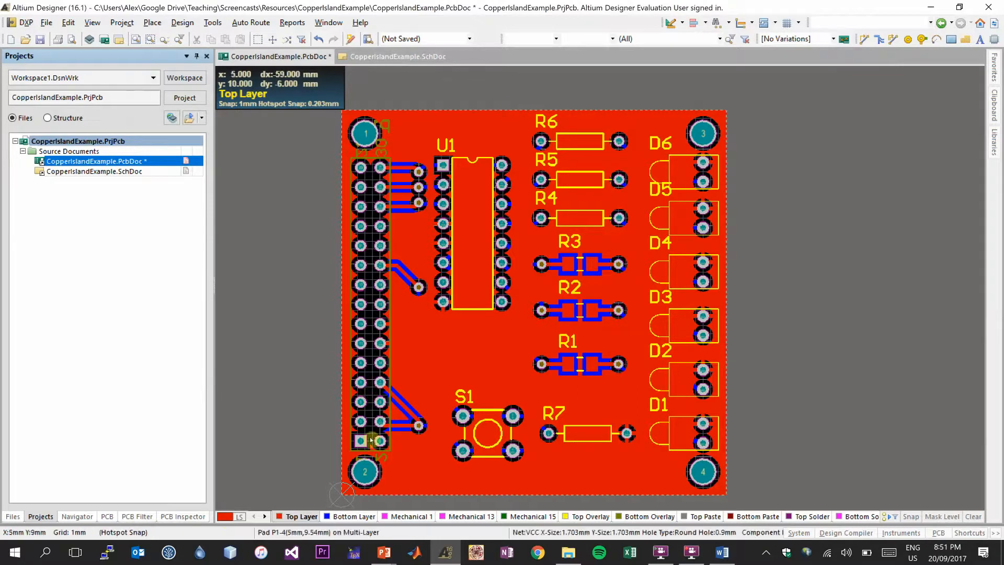
mouse_move(337, 443)
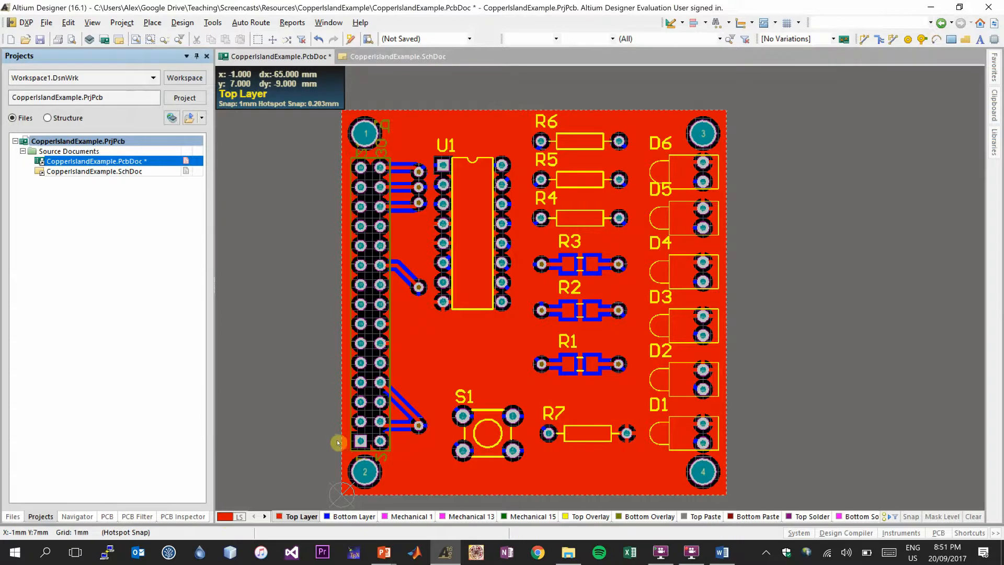
mouse_move(324, 452)
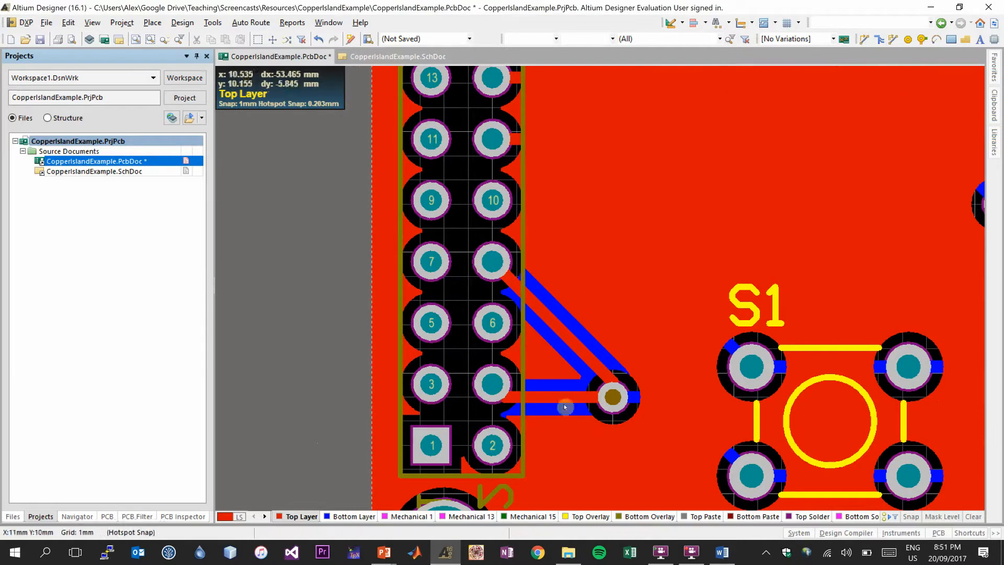
mouse_move(526, 344)
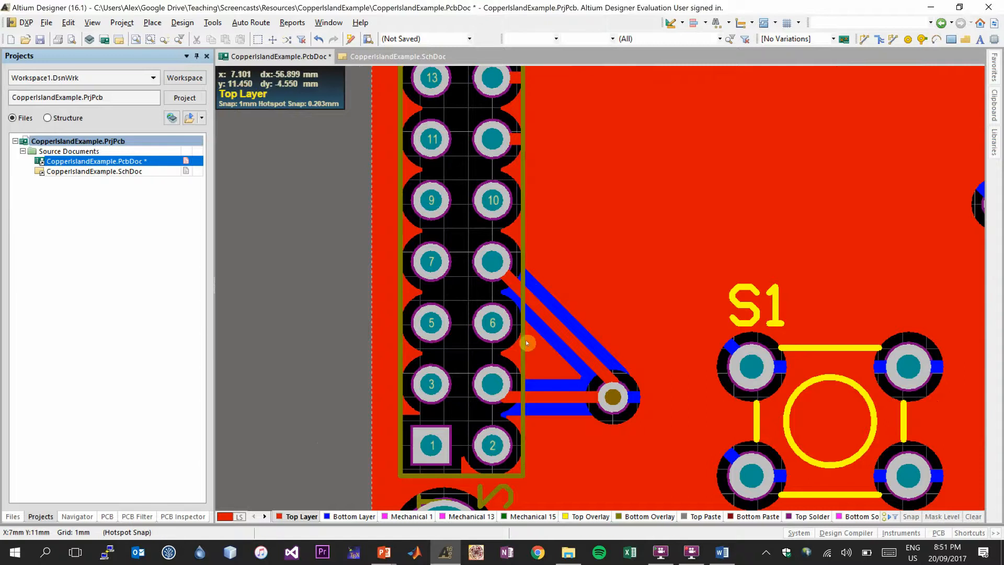
mouse_move(550, 293)
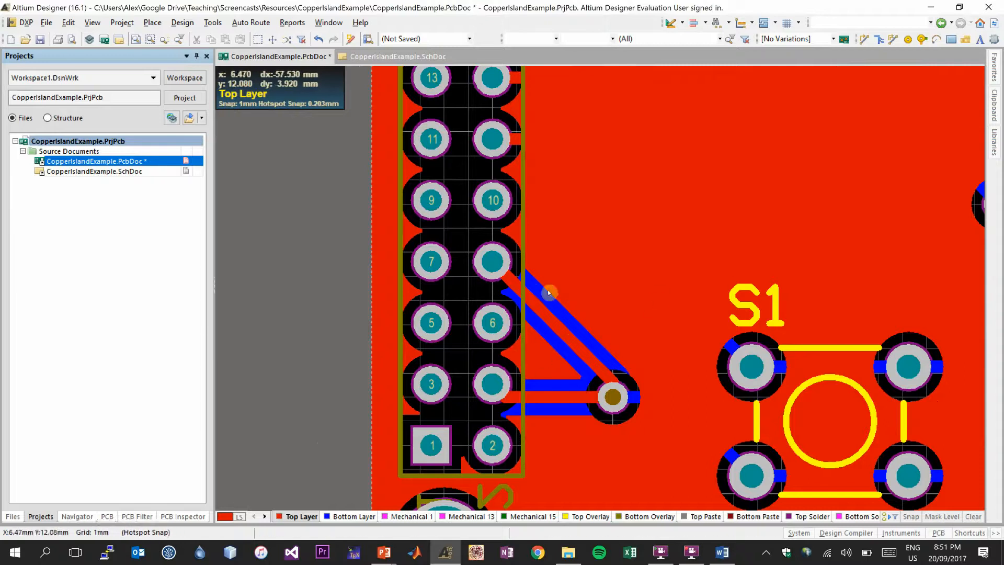
mouse_move(570, 344)
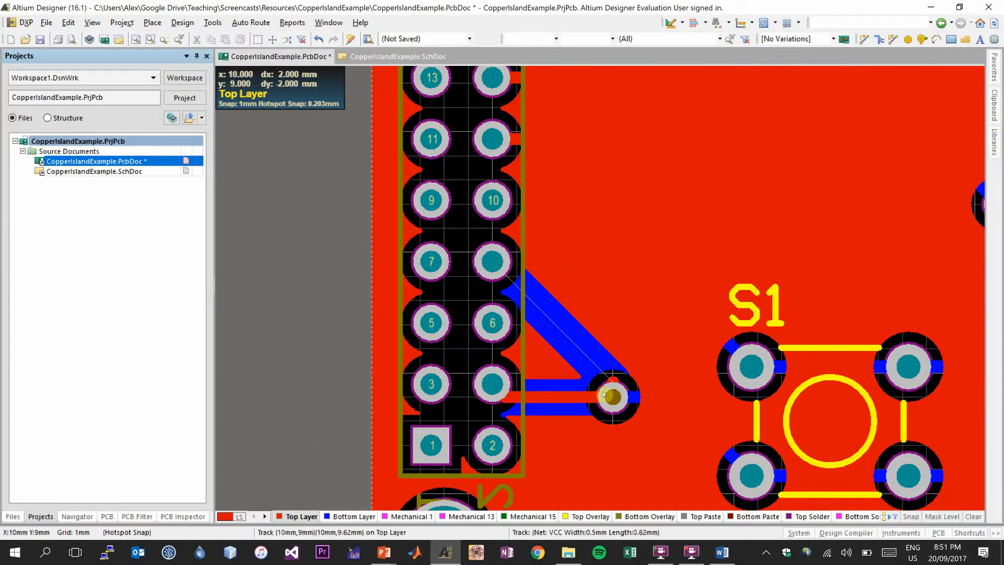
mouse_move(559, 346)
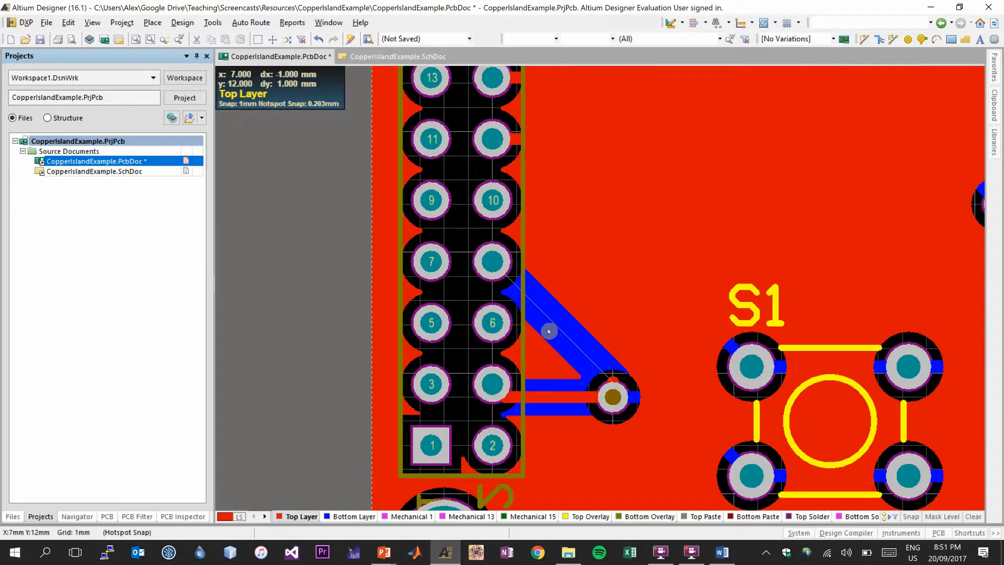
mouse_move(544, 335)
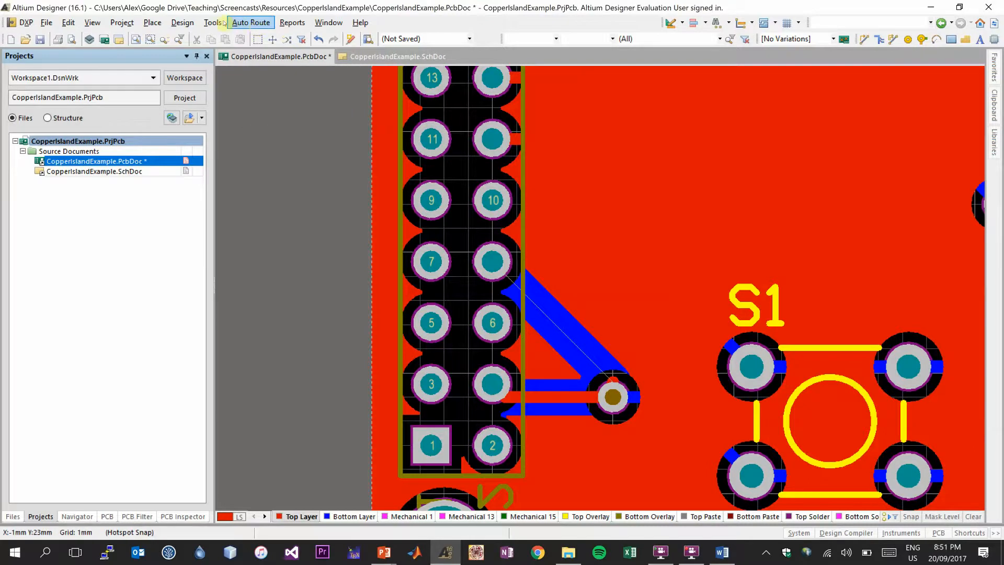
Step: Start interactively routing a new VCC track from the header pin toward the via
click(152, 23)
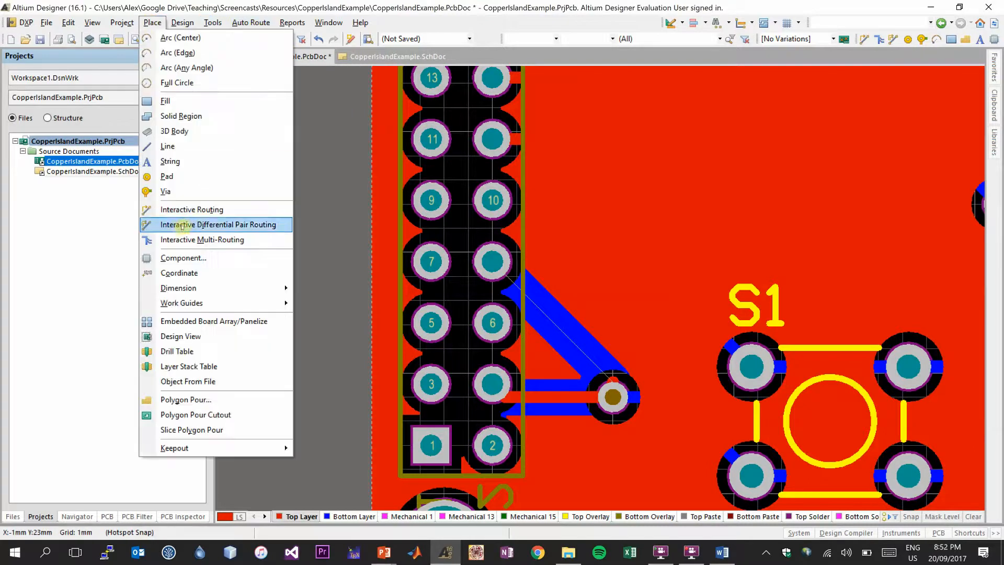
click(219, 223)
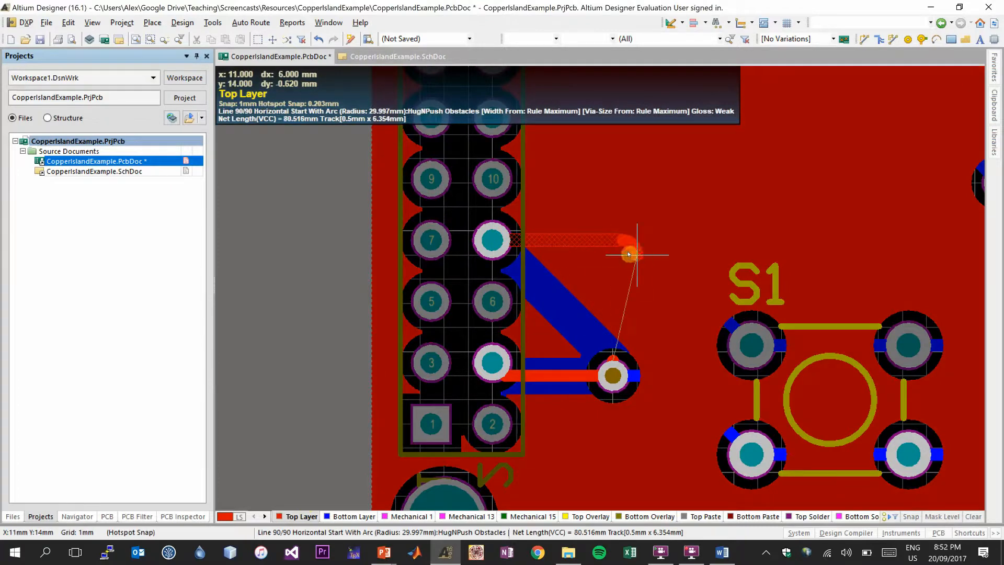
mouse_move(623, 239)
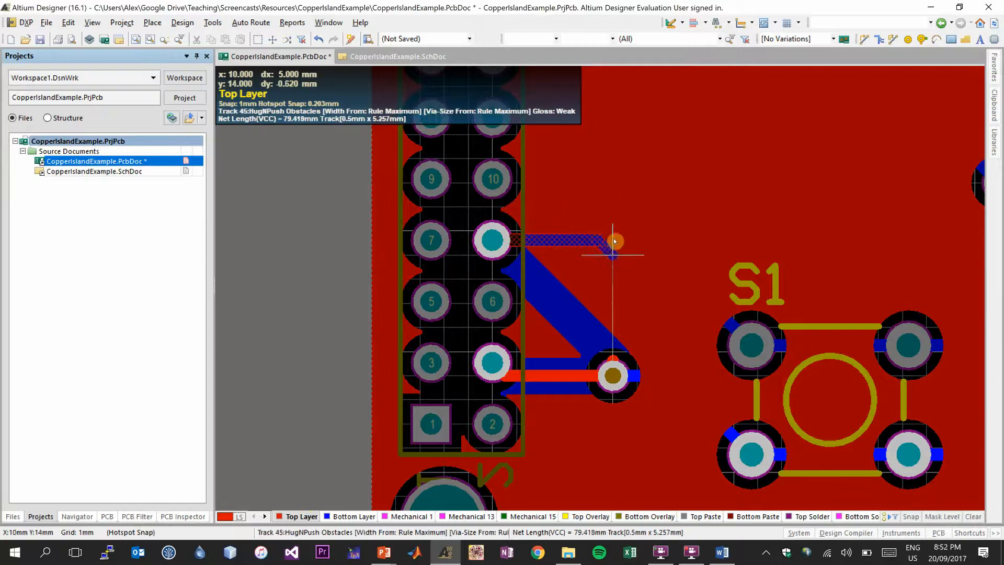
mouse_move(630, 273)
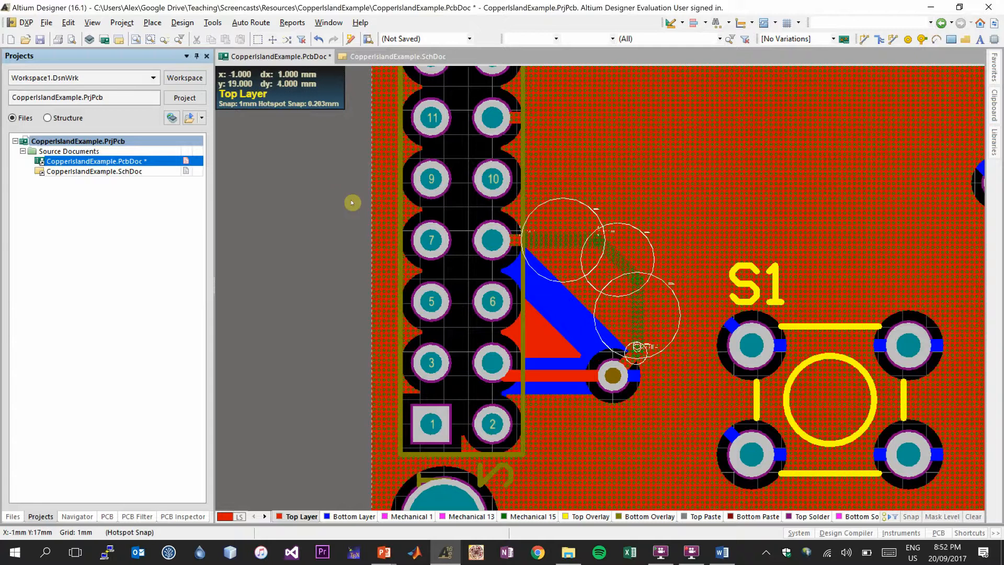
mouse_move(440, 162)
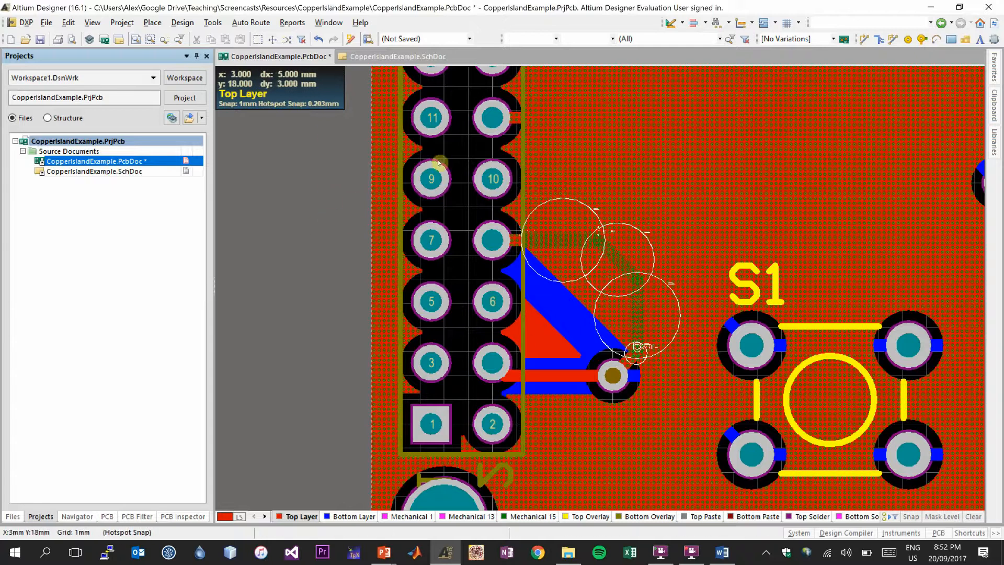
Step: Commit the rerouted tracks bending around the open copper patch beside the connector
click(212, 23)
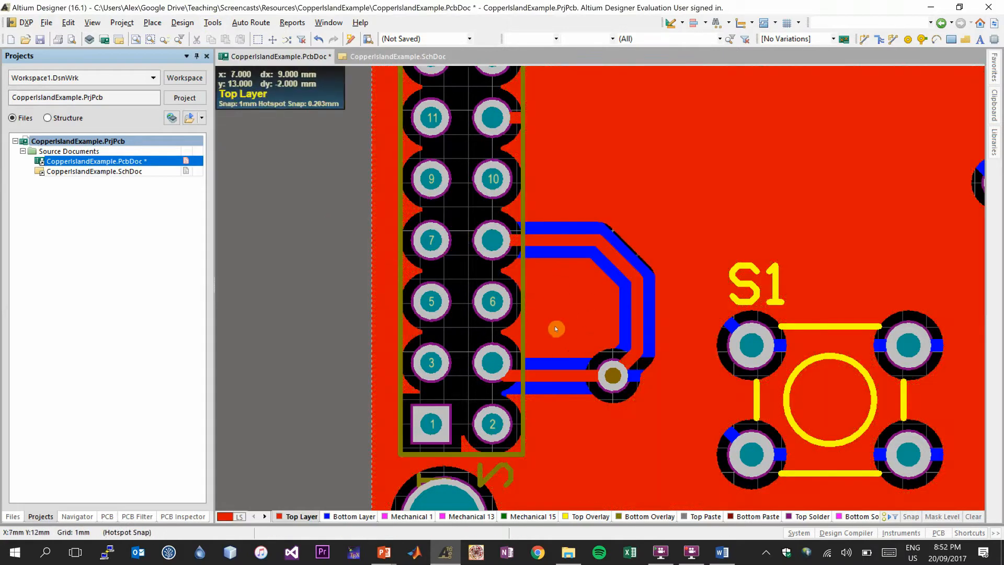
mouse_move(567, 297)
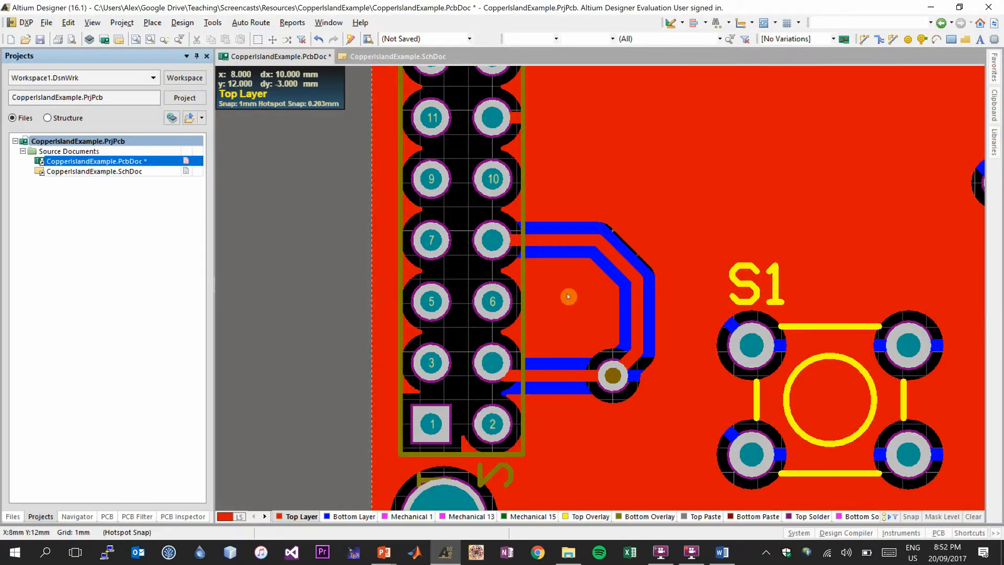
mouse_move(572, 305)
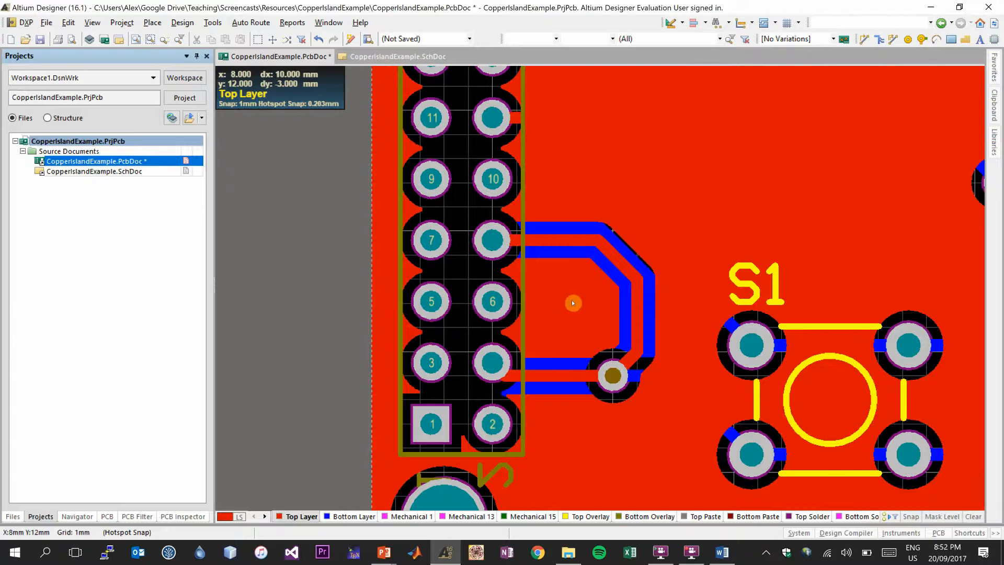
mouse_move(549, 301)
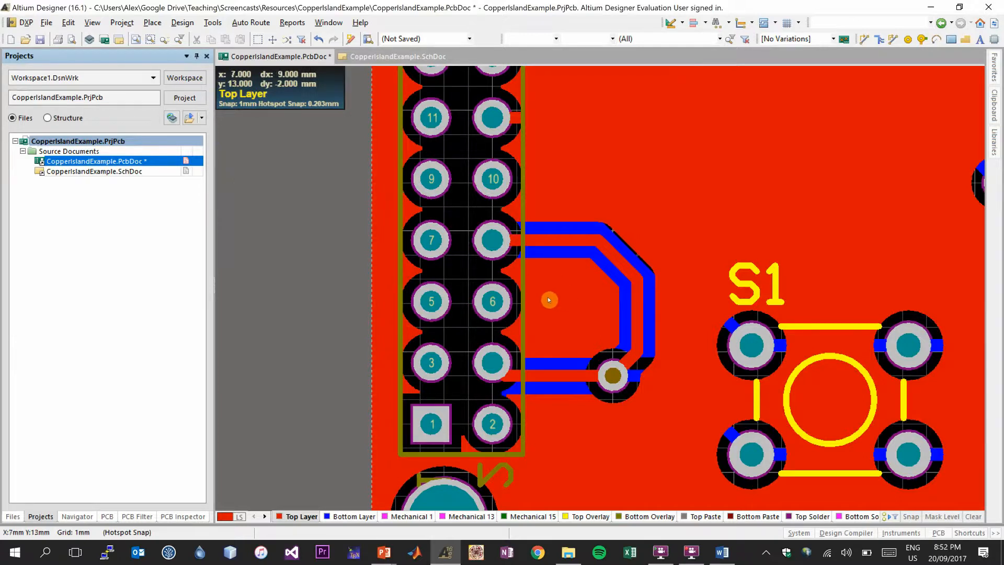
mouse_move(575, 306)
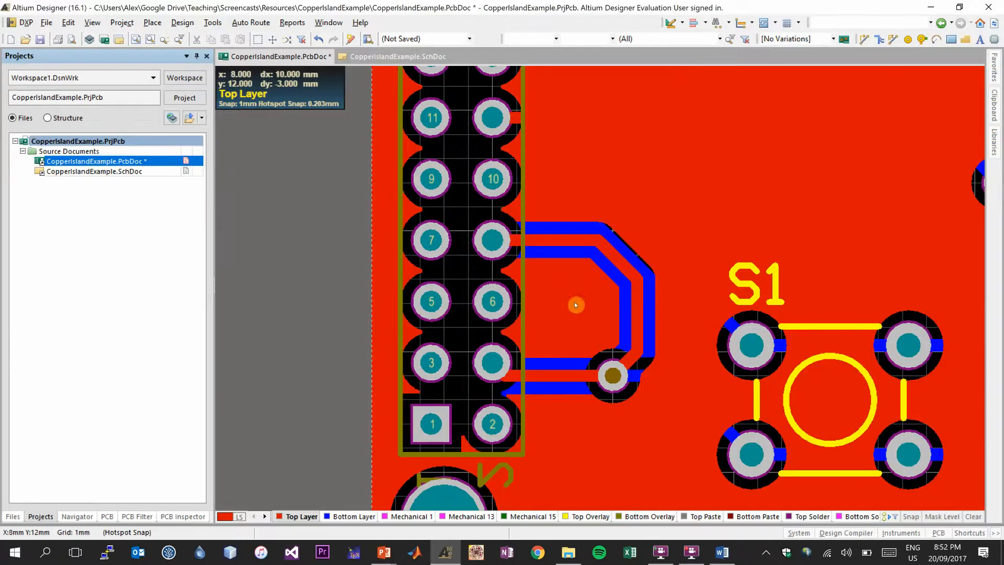
mouse_move(565, 309)
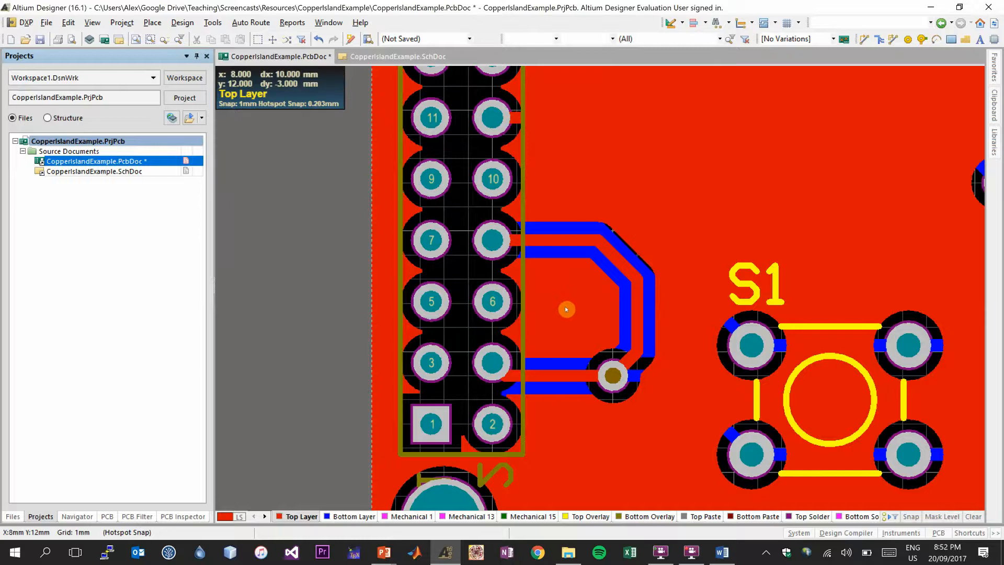
mouse_move(318, 121)
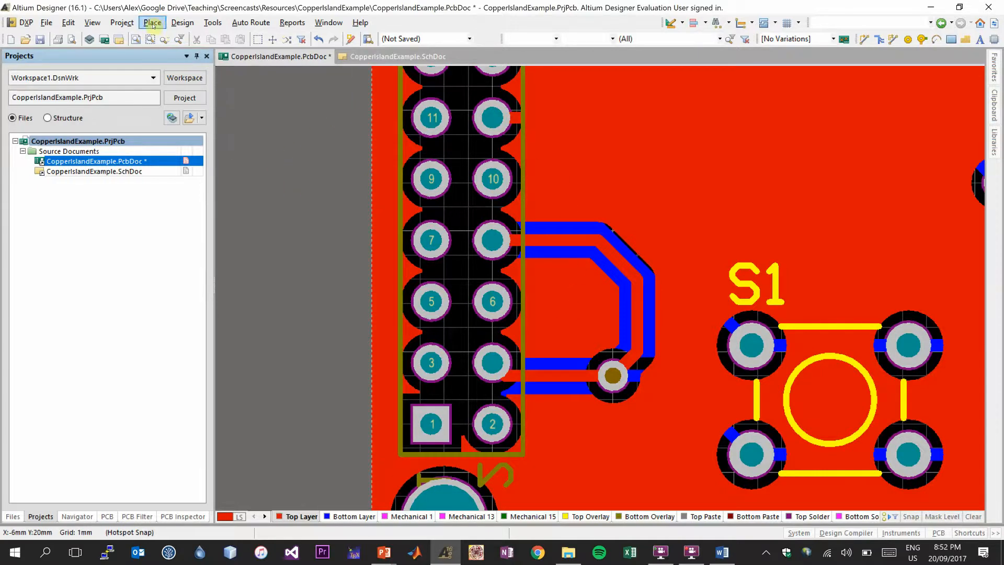
Step: Place a via in the open copper gap beside pin 6 and assign it to GND
click(152, 23)
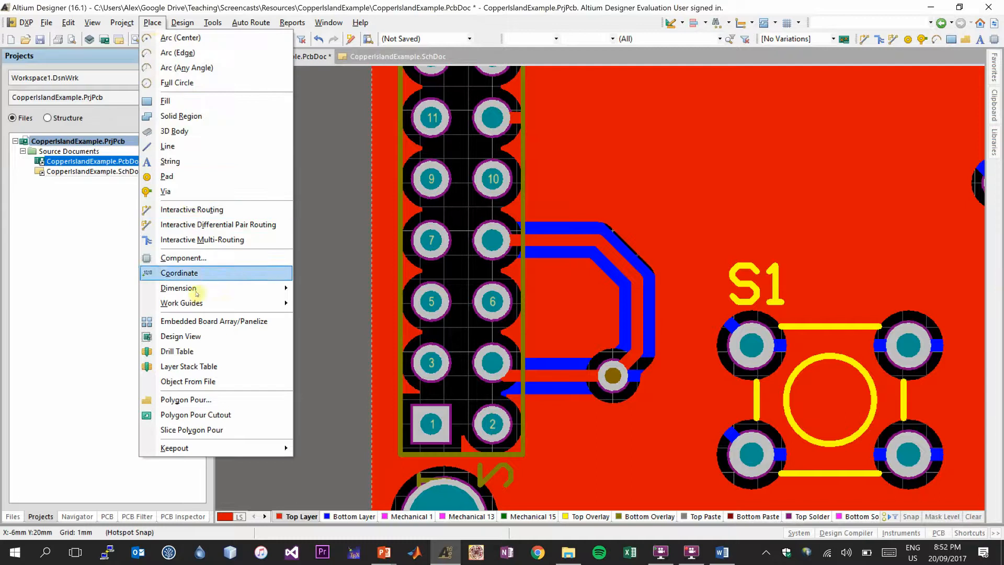
mouse_move(165, 191)
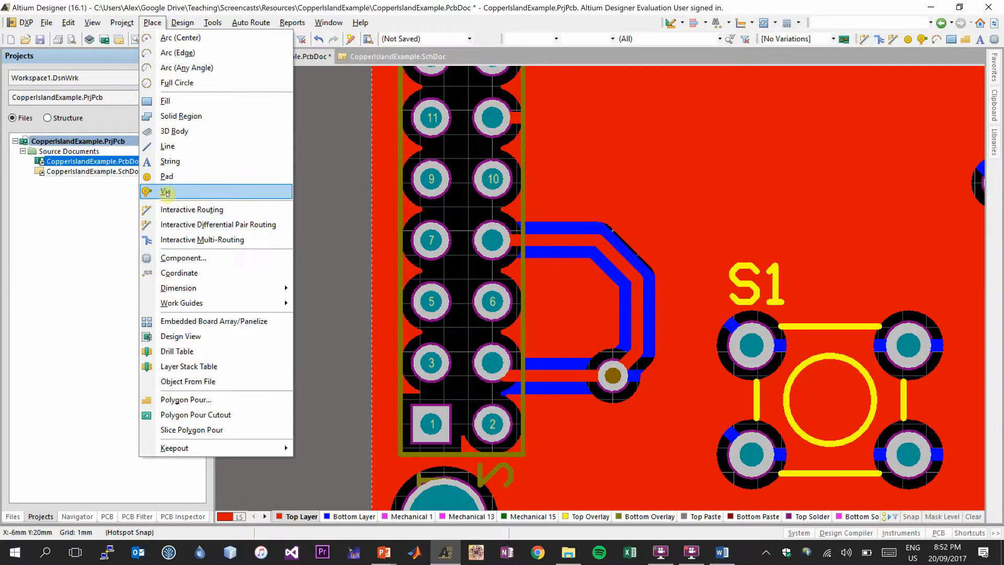
click(165, 191)
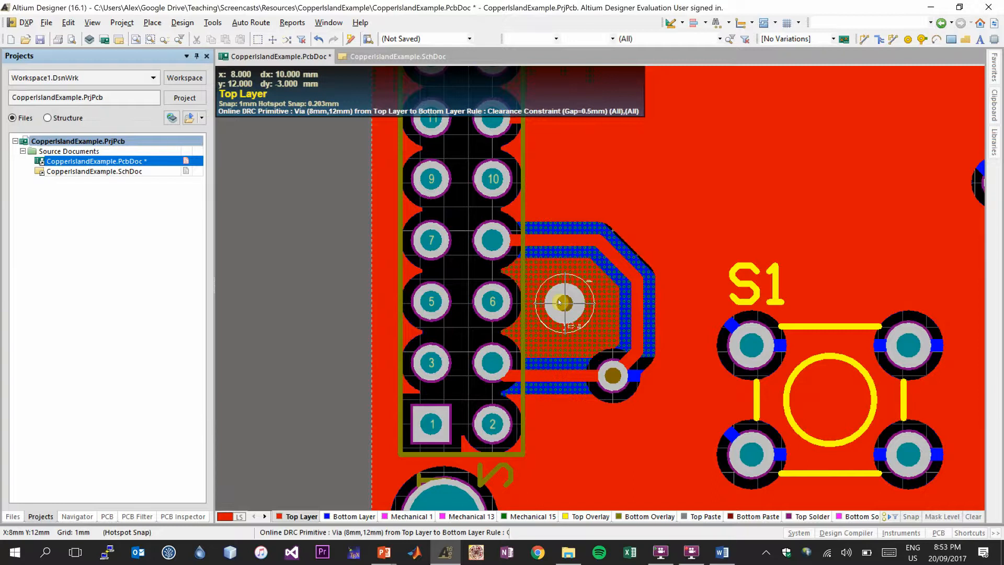
double_click(558, 306)
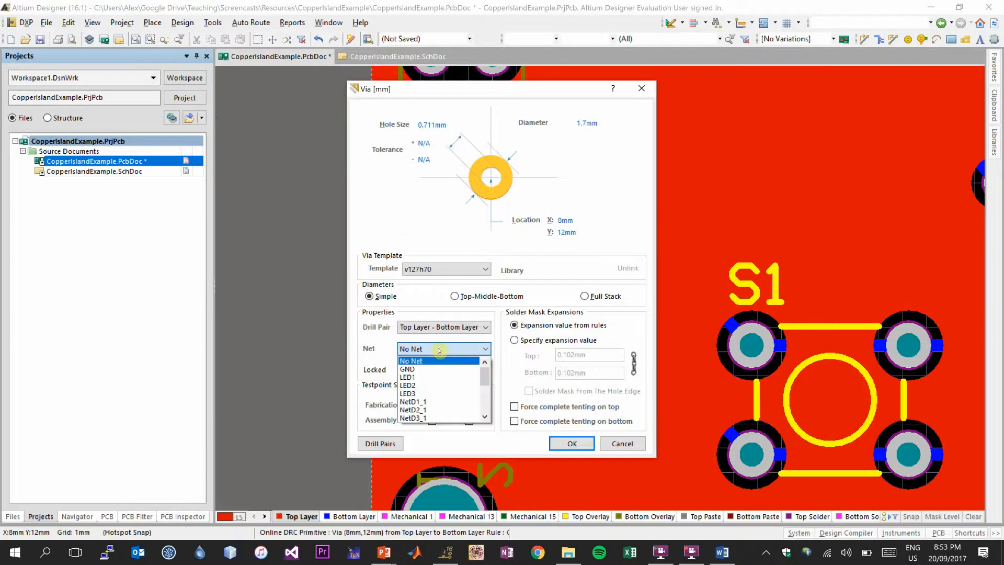
mouse_move(431, 369)
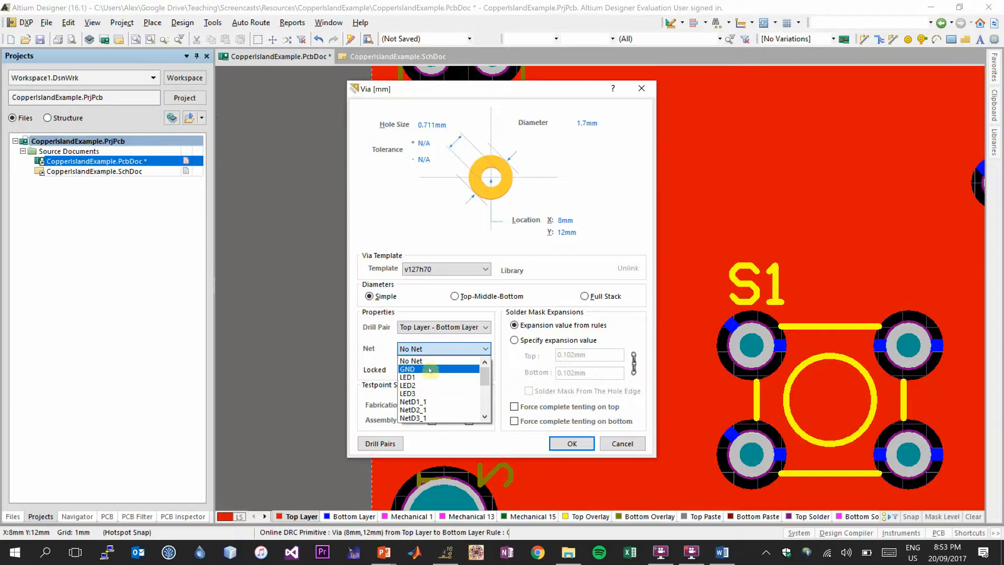
click(429, 368)
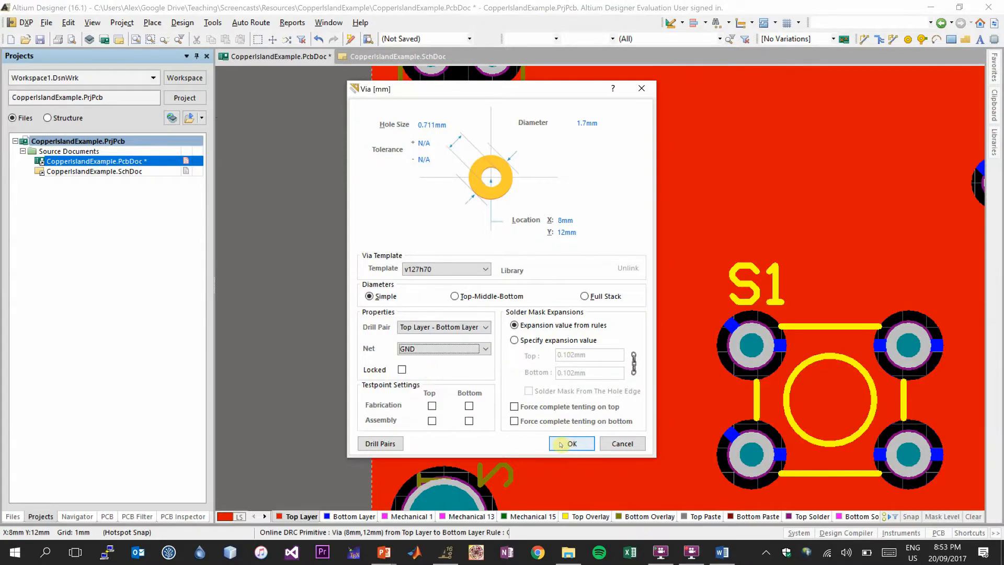
click(571, 444)
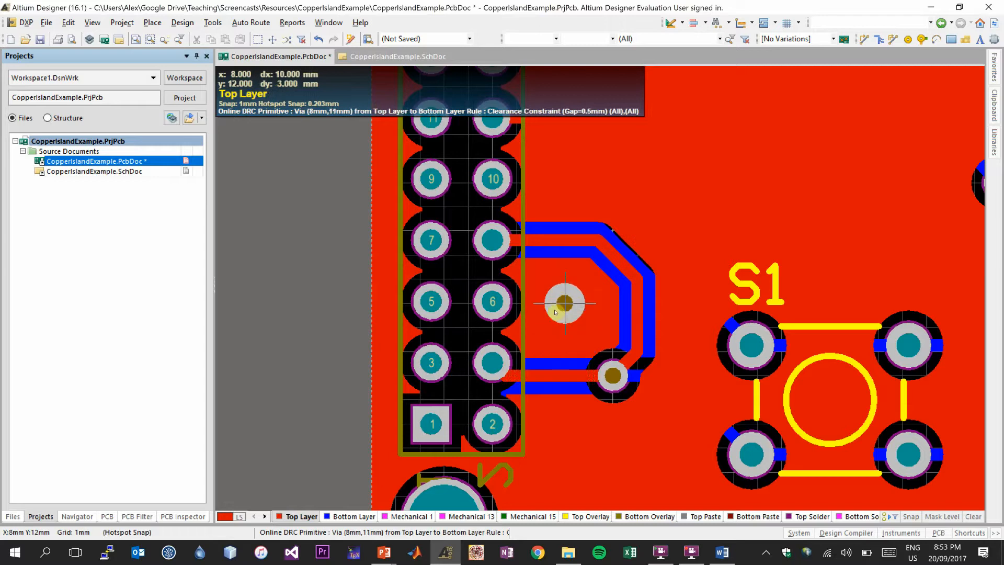
mouse_move(569, 304)
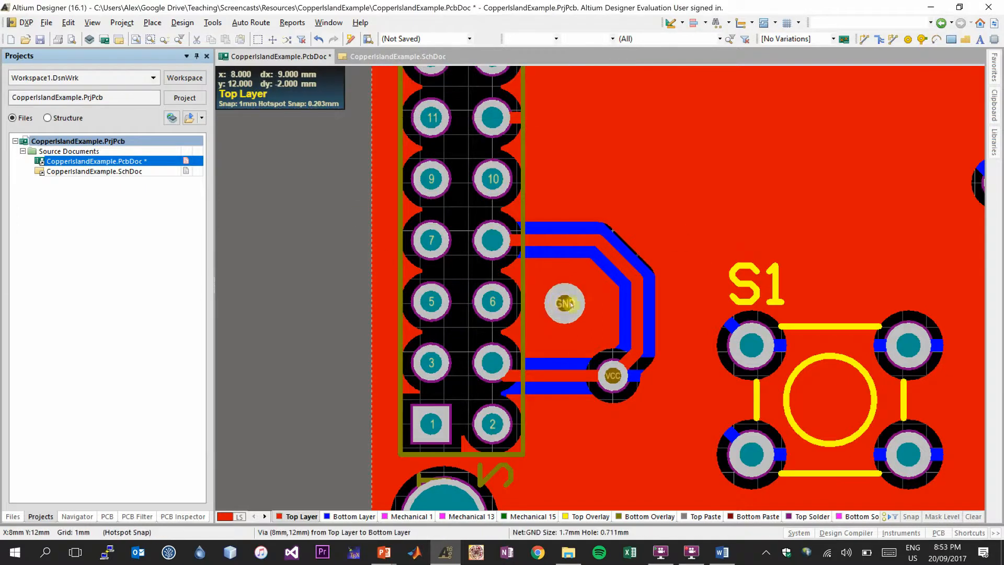
mouse_move(604, 304)
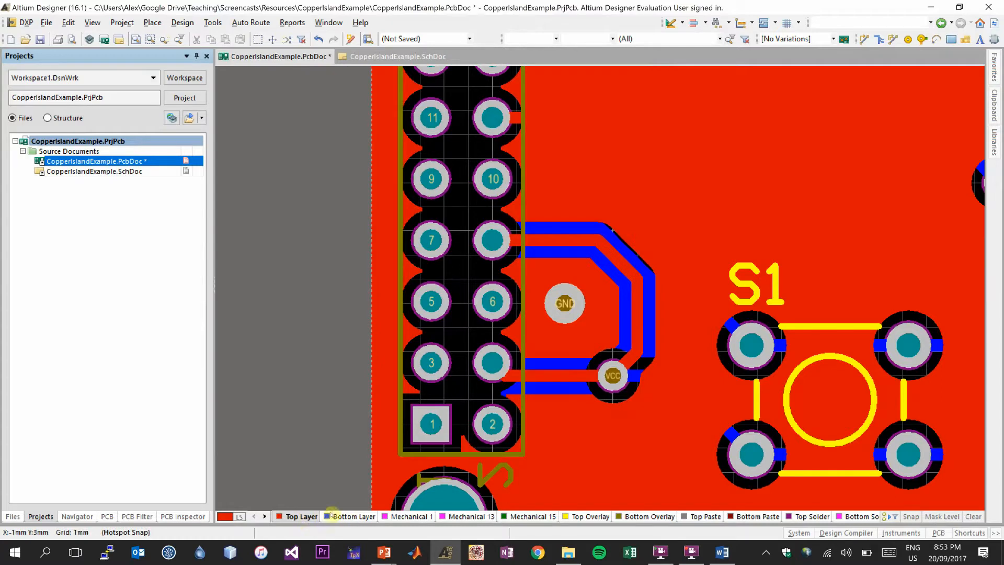
mouse_move(344, 520)
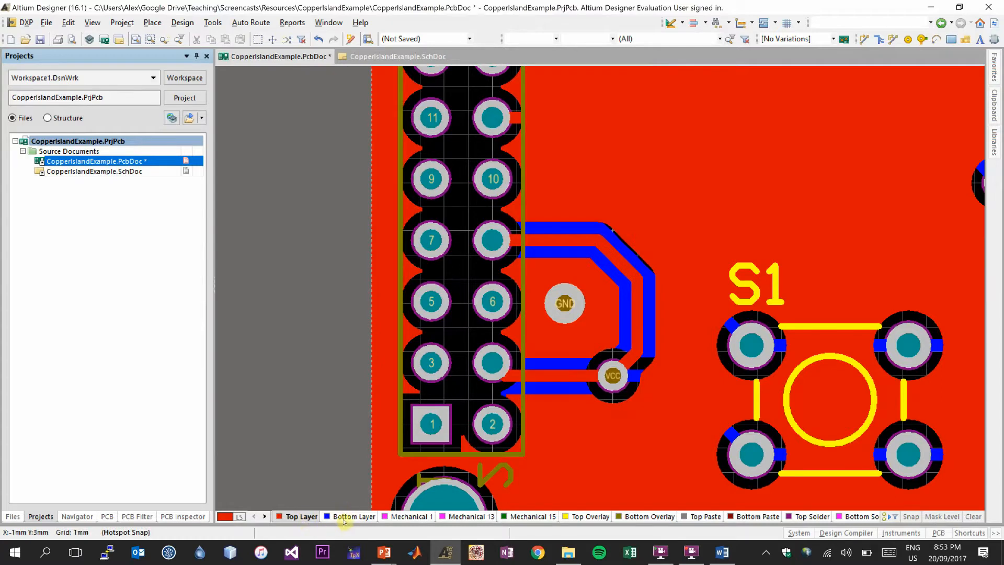
click(353, 516)
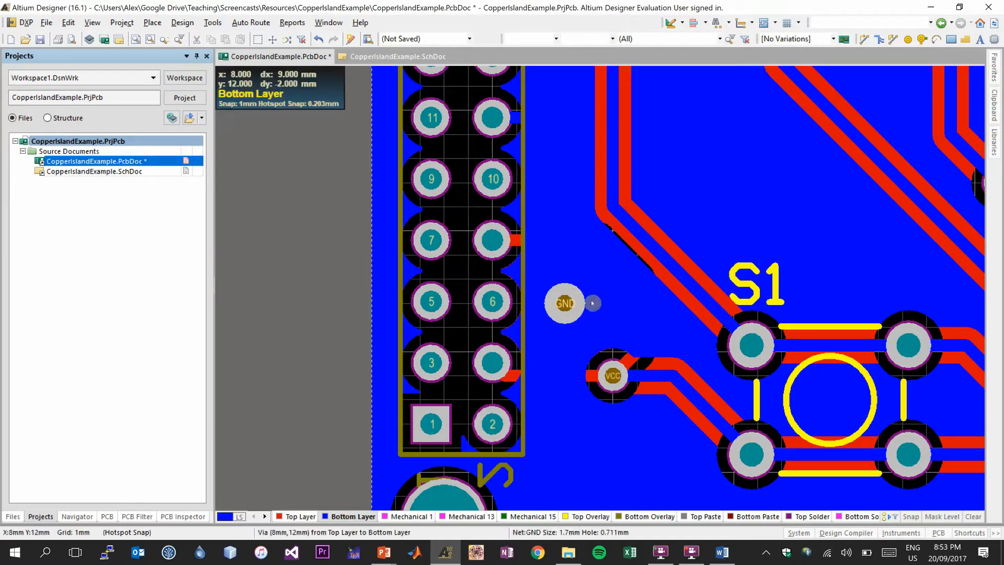
mouse_move(564, 290)
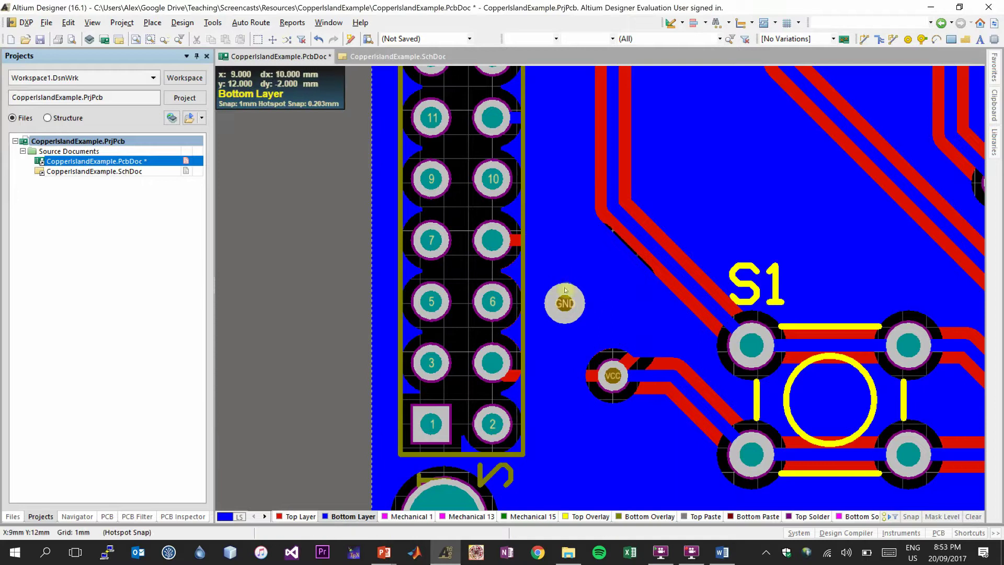
mouse_move(550, 285)
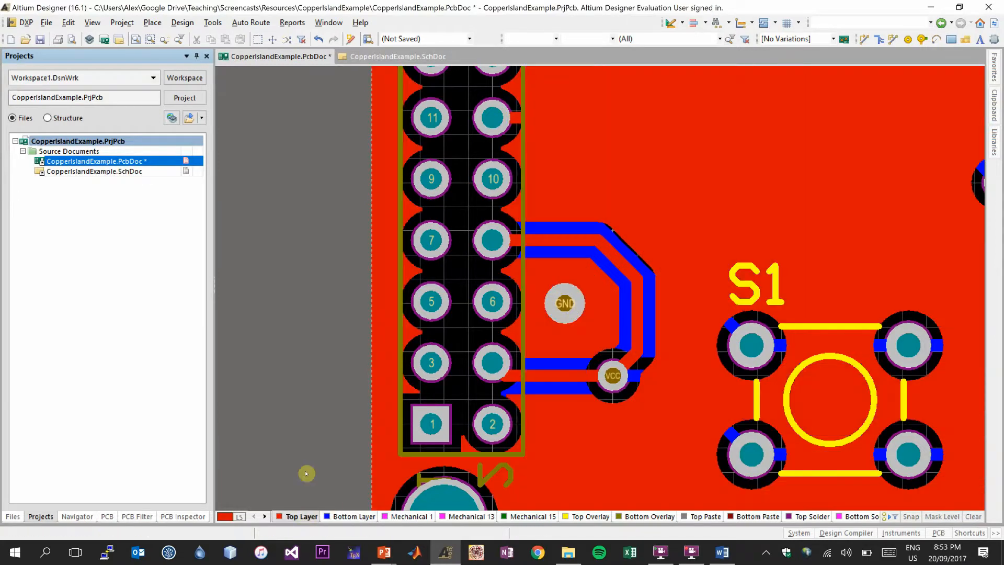
mouse_move(493, 240)
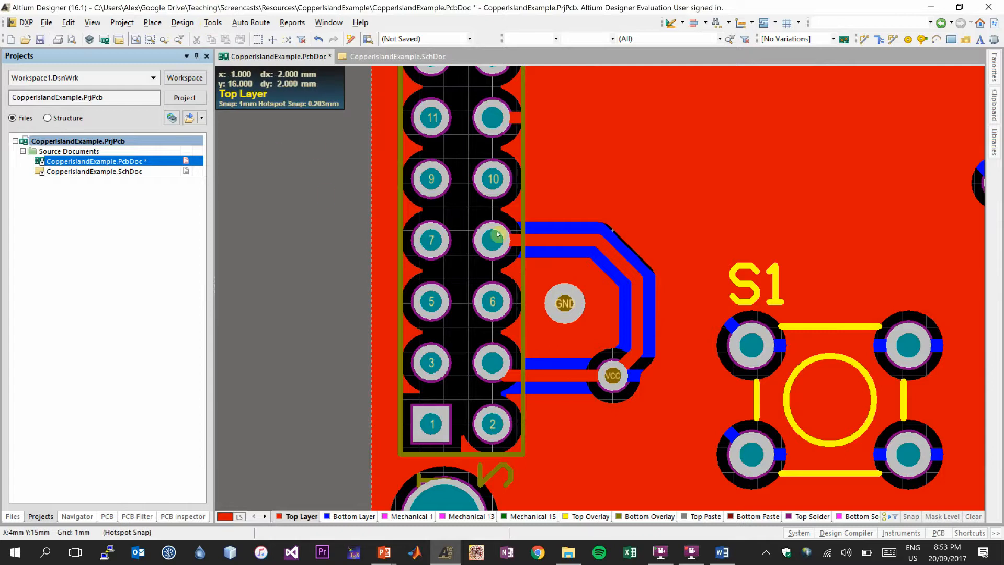
mouse_move(599, 304)
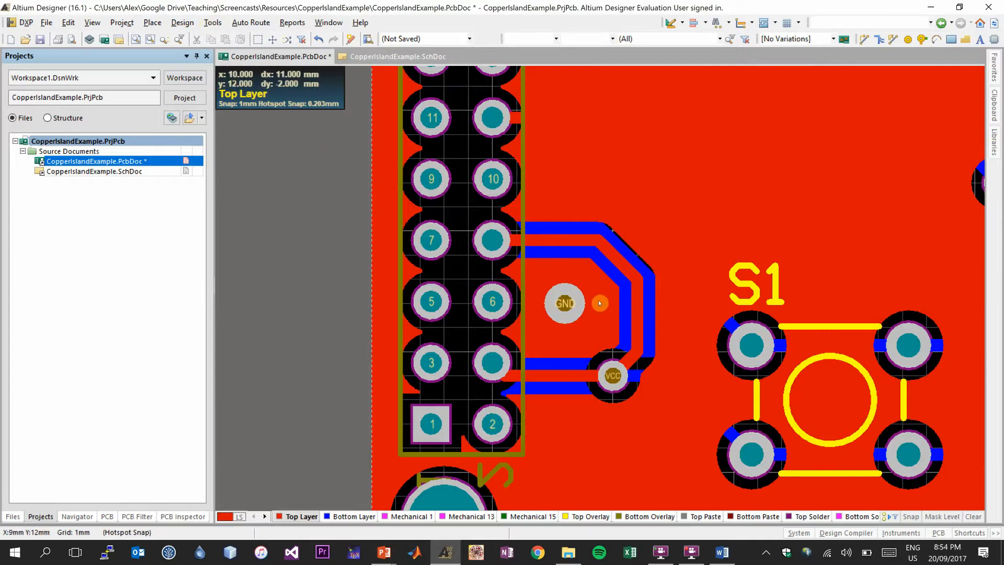
Step: Repour all polygons, then check the GND via's connection on the bottom layer and return to top
click(212, 23)
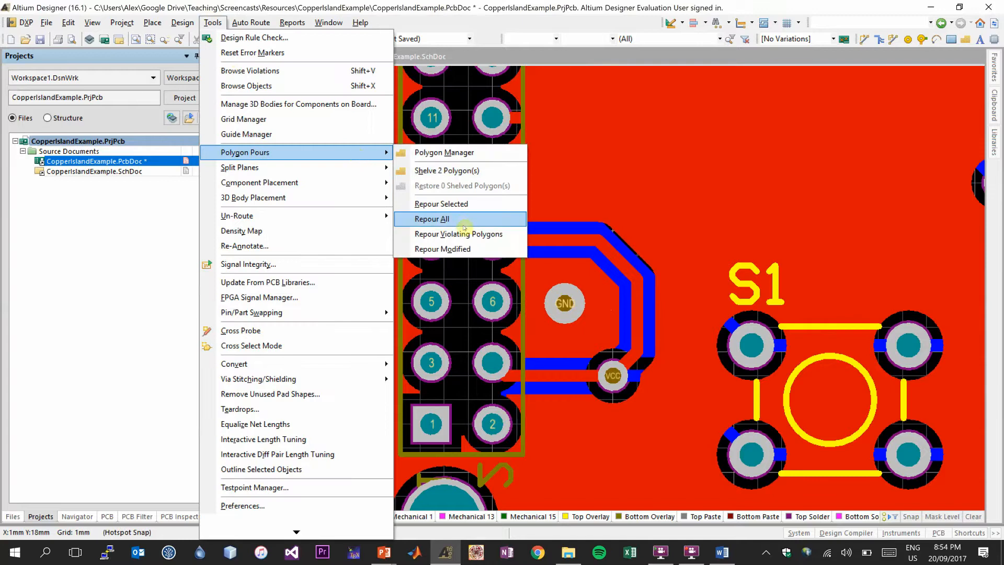
click(432, 218)
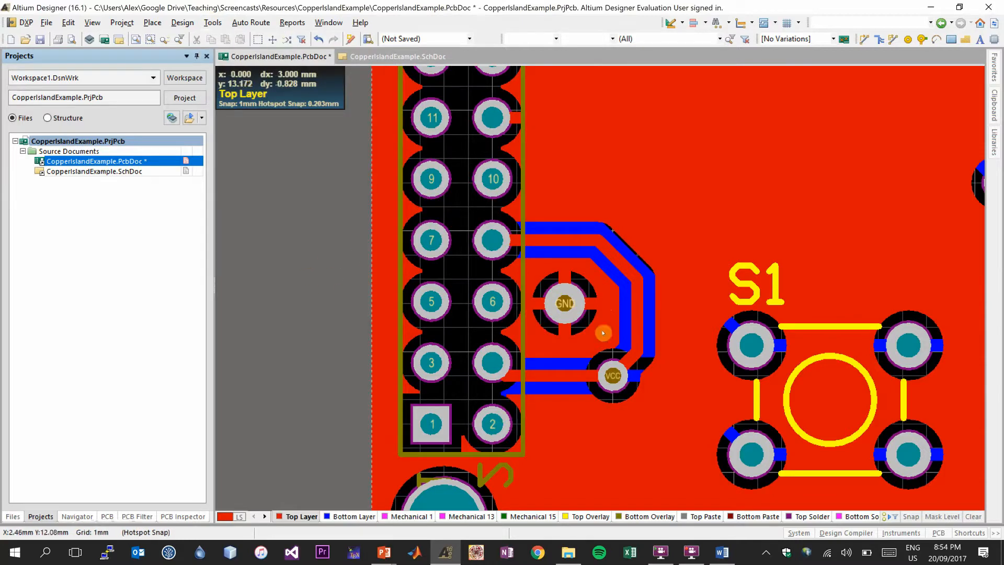
mouse_move(593, 303)
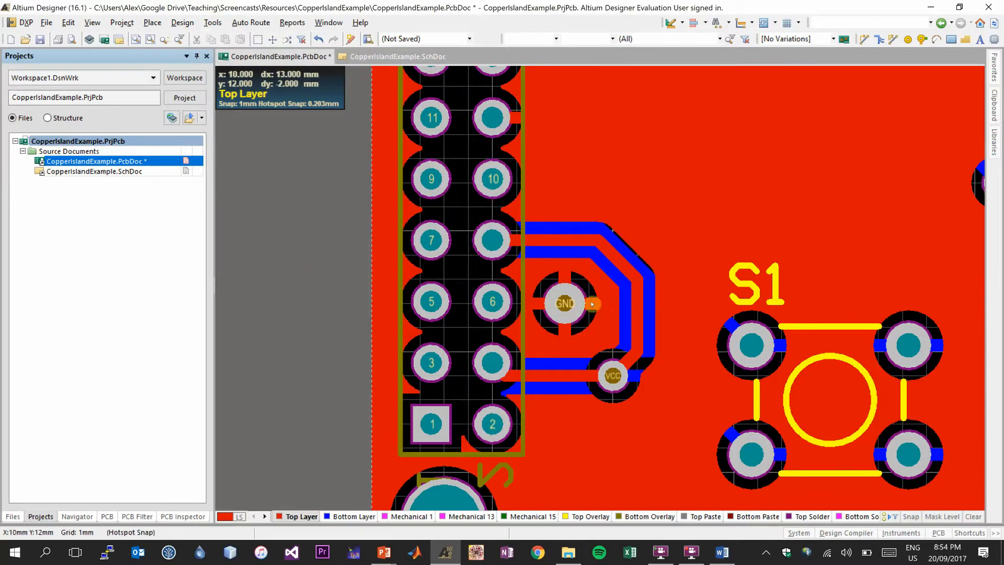
mouse_move(555, 308)
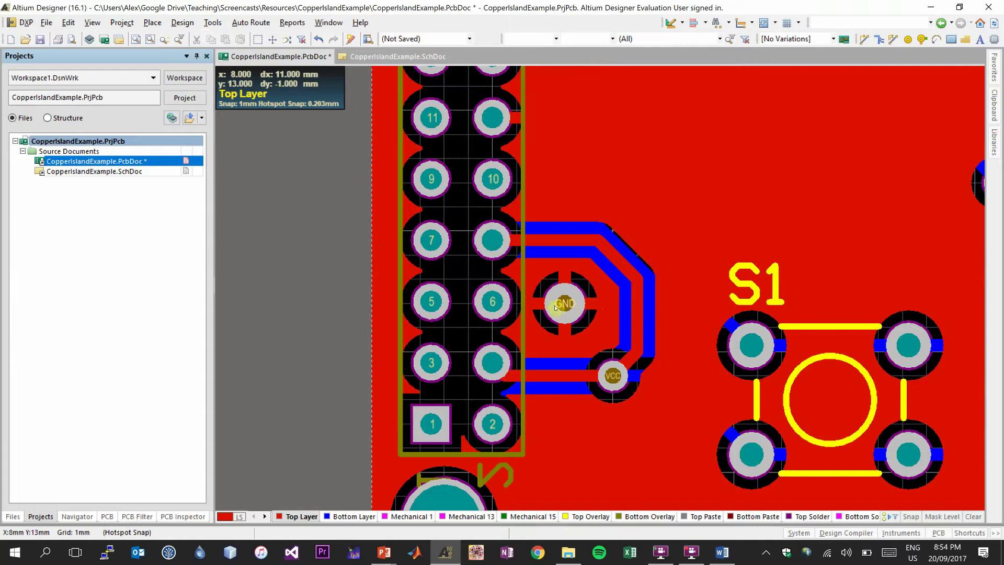
mouse_move(584, 326)
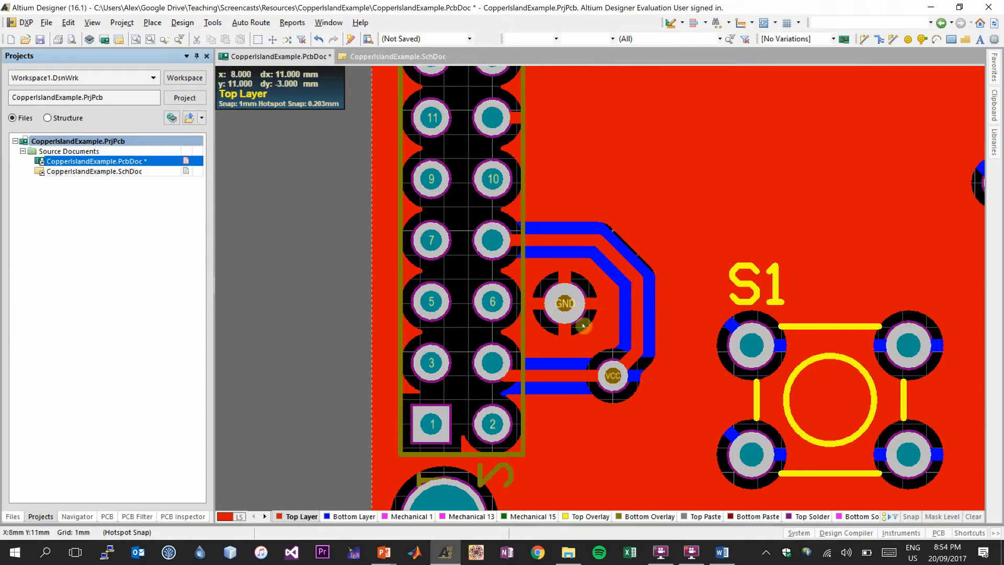
click(354, 517)
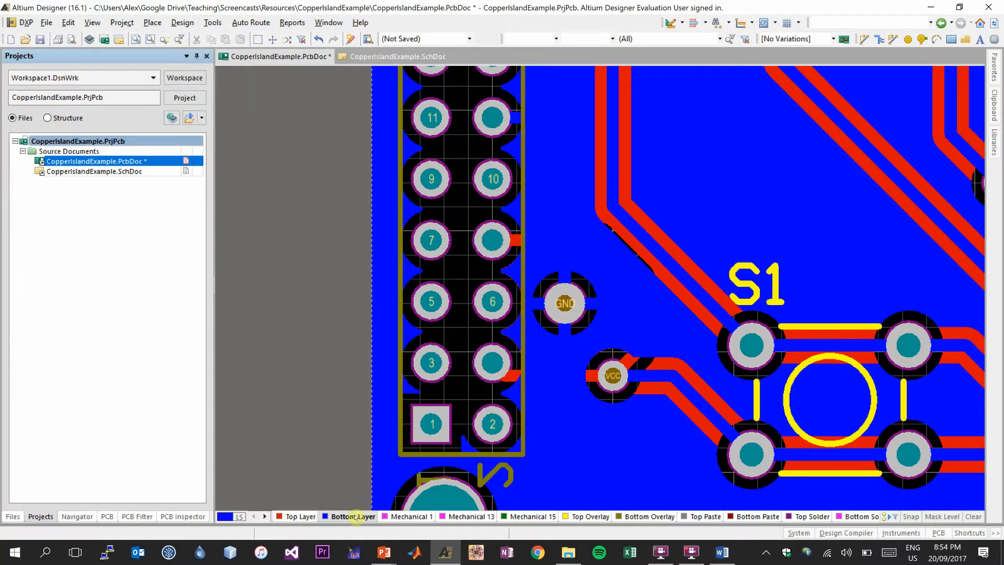
click(299, 517)
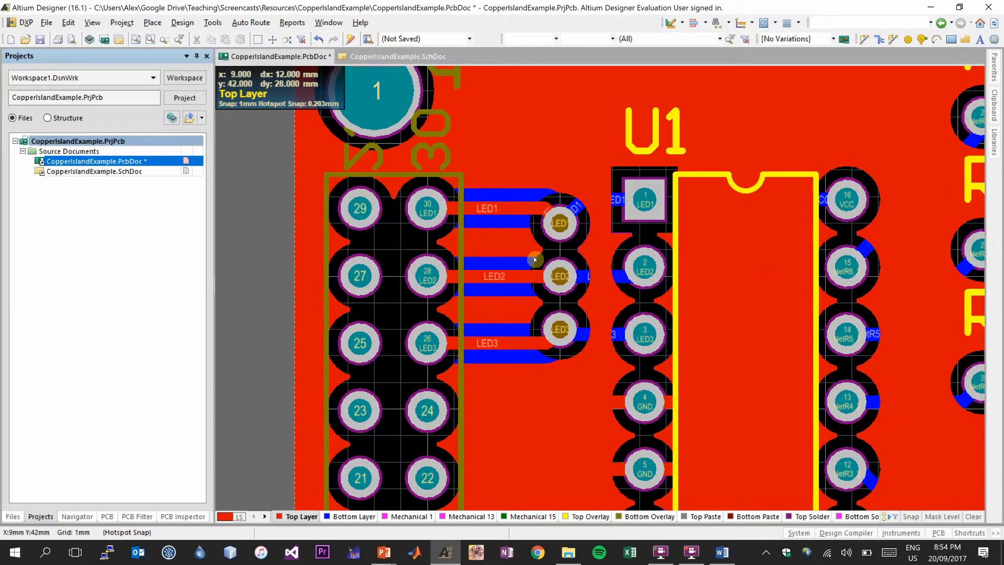
mouse_move(559, 223)
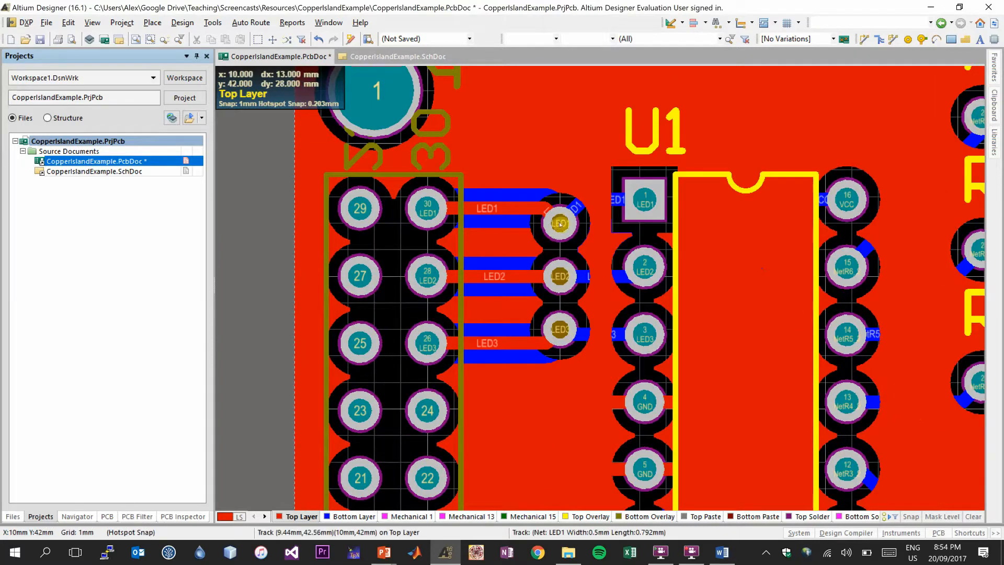
mouse_move(515, 260)
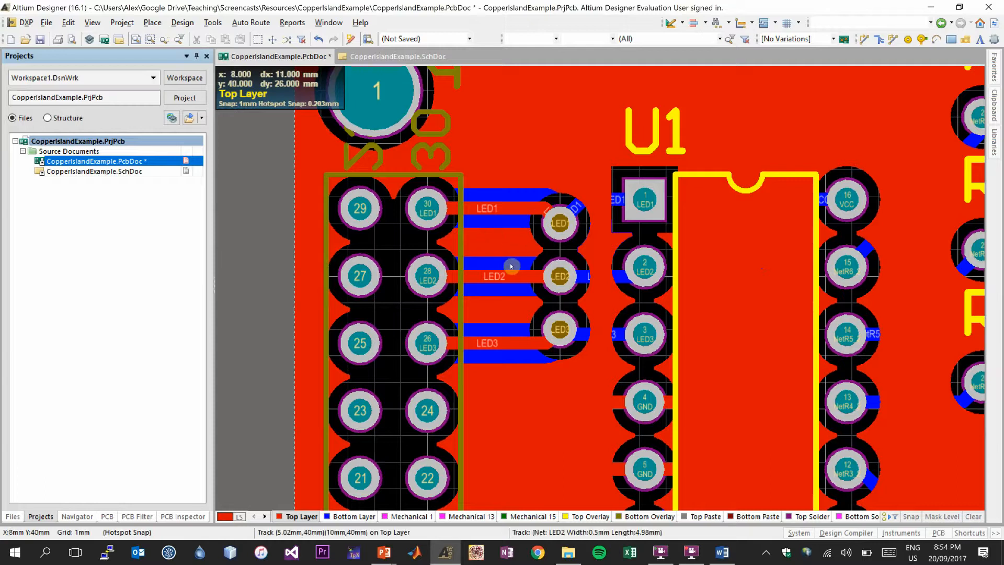
mouse_move(558, 222)
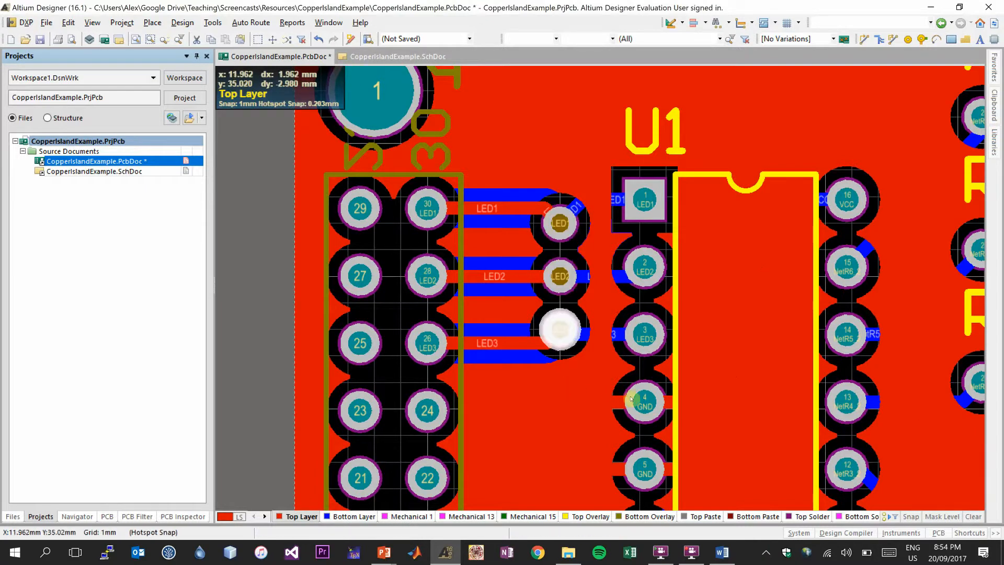
mouse_move(550, 336)
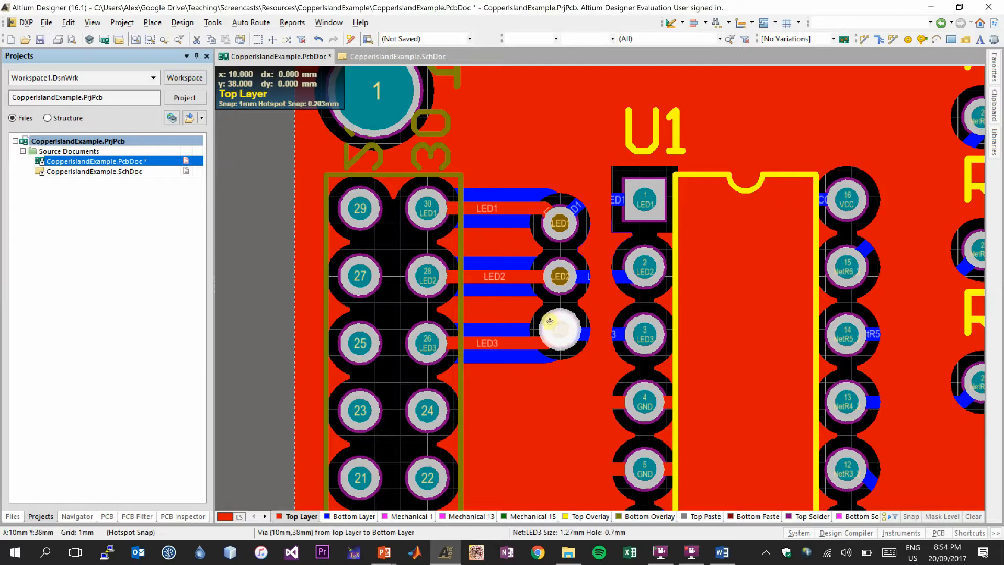
mouse_move(557, 356)
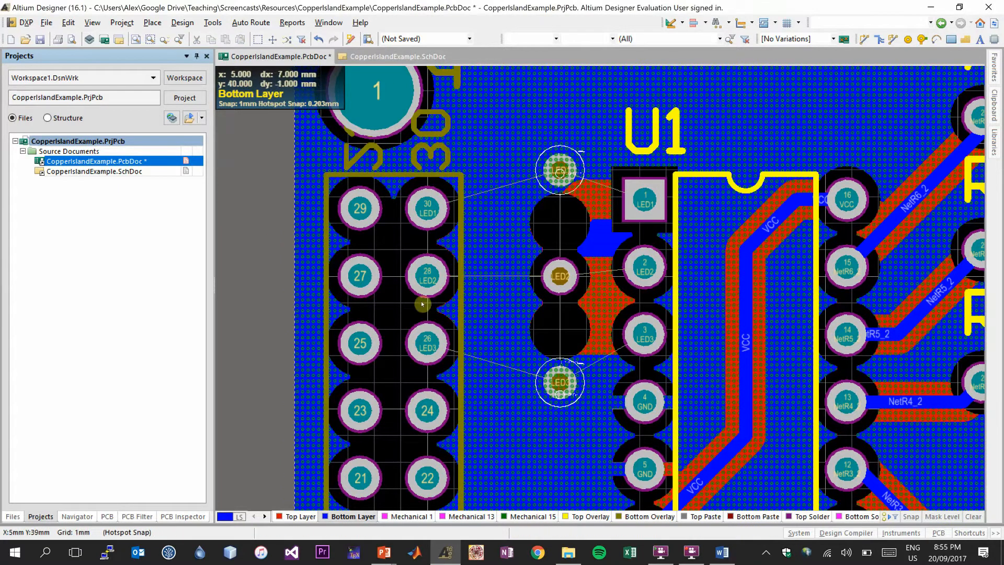
mouse_move(561, 276)
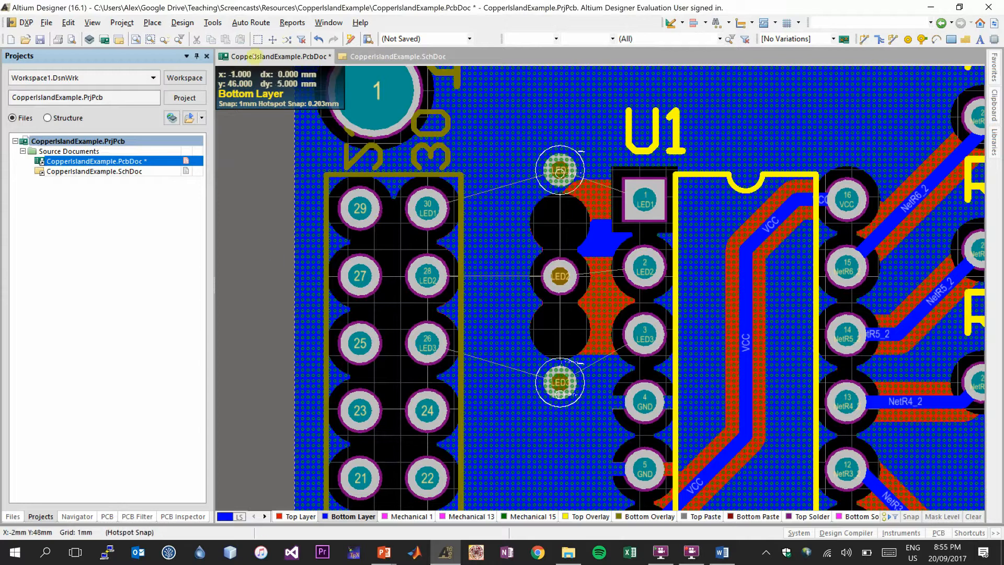
Step: Route new LED traces from the respaced vias to U1's pins with Interactive Routing
click(153, 23)
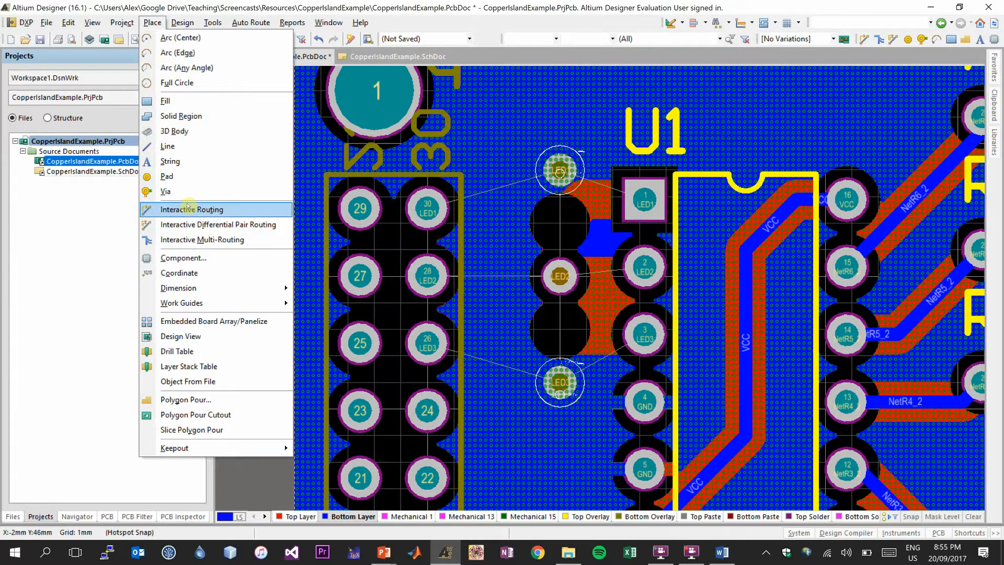
click(191, 209)
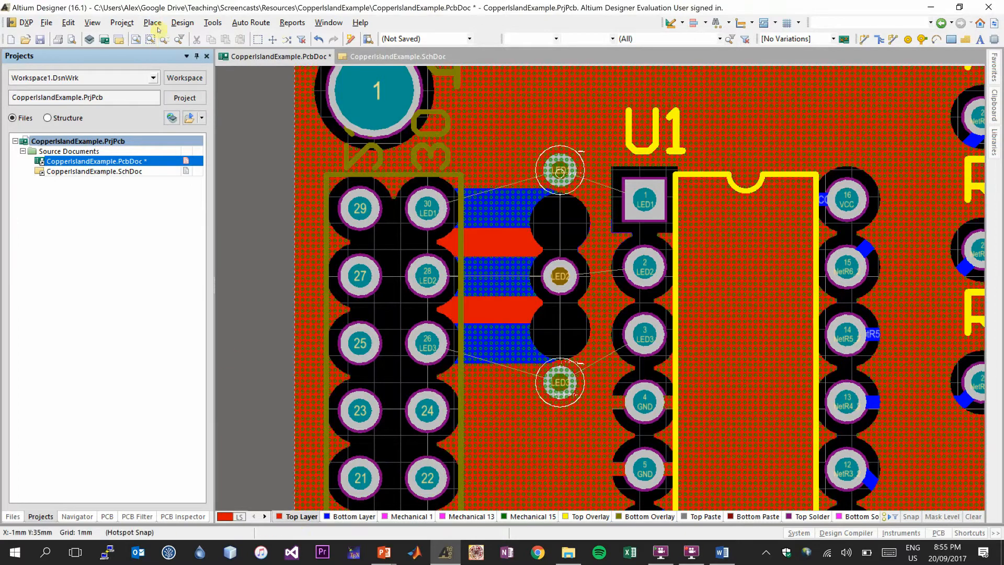
click(153, 23)
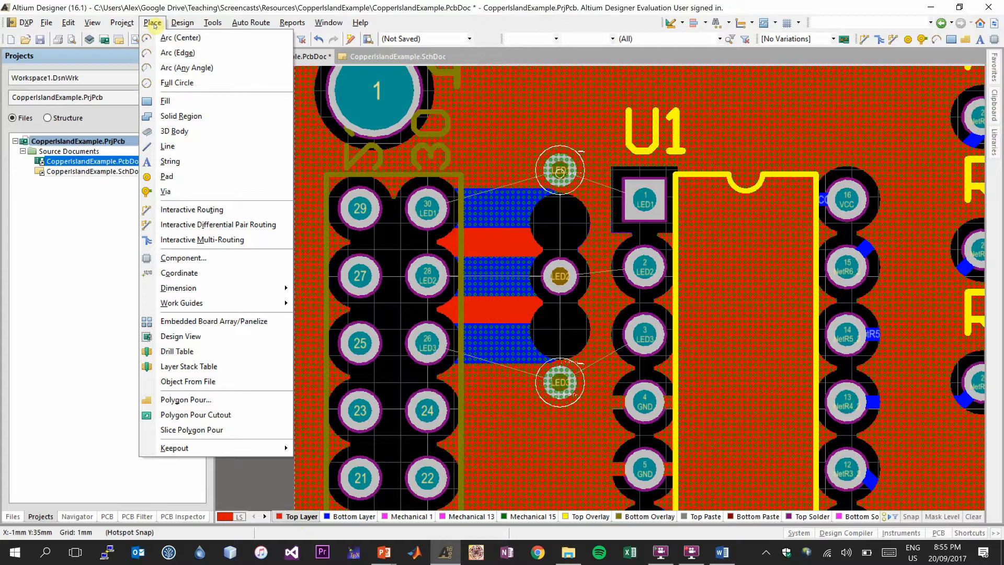
mouse_move(192, 209)
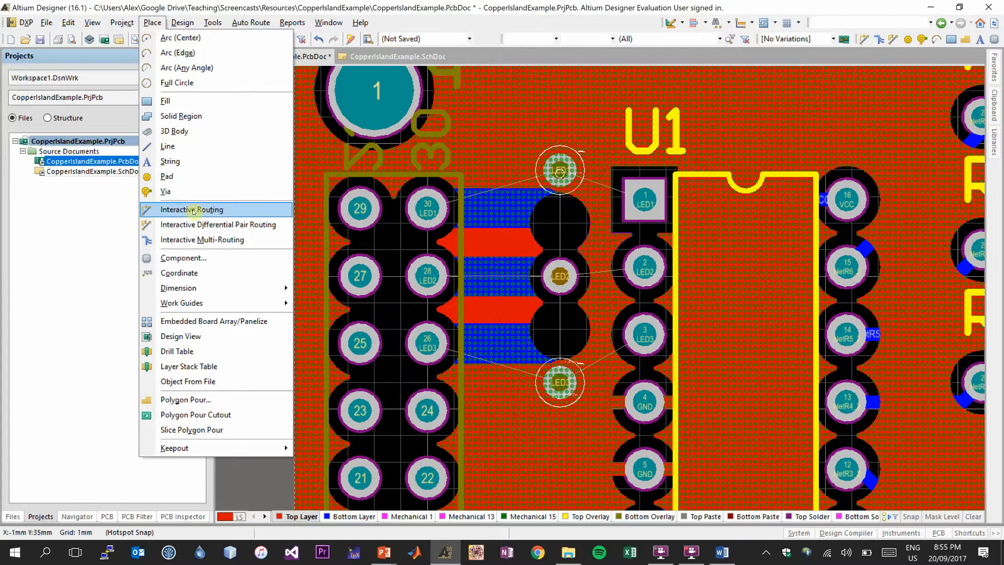
click(192, 209)
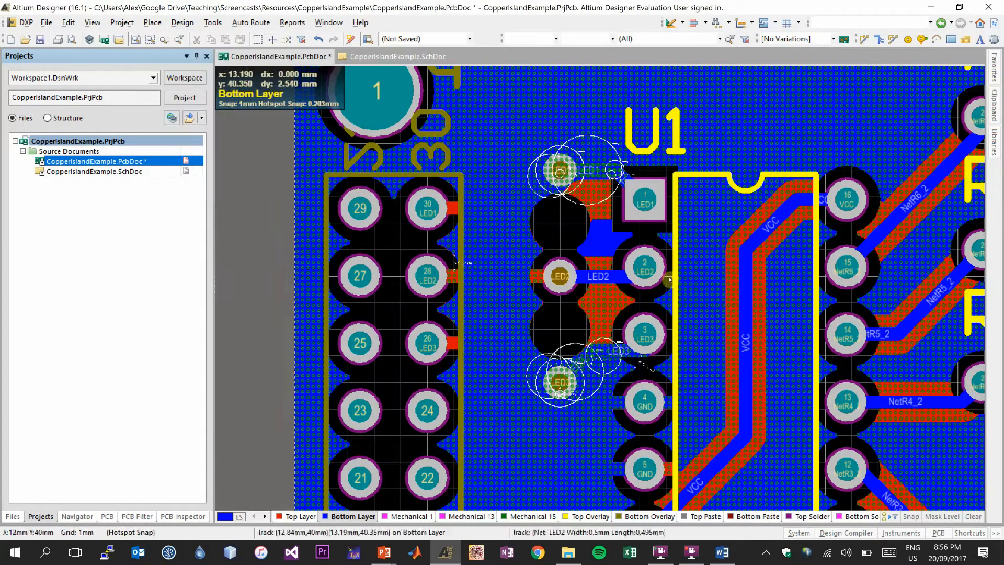
click(212, 23)
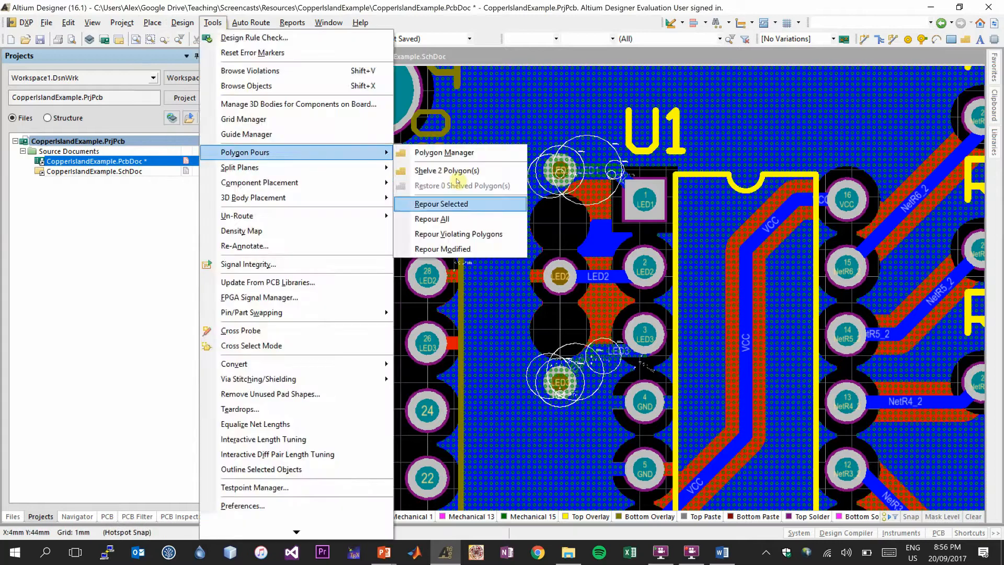
Step: Repour all polygons so the top-layer copper flows around the rerouted LED1–LED3 traces and vias
click(441, 204)
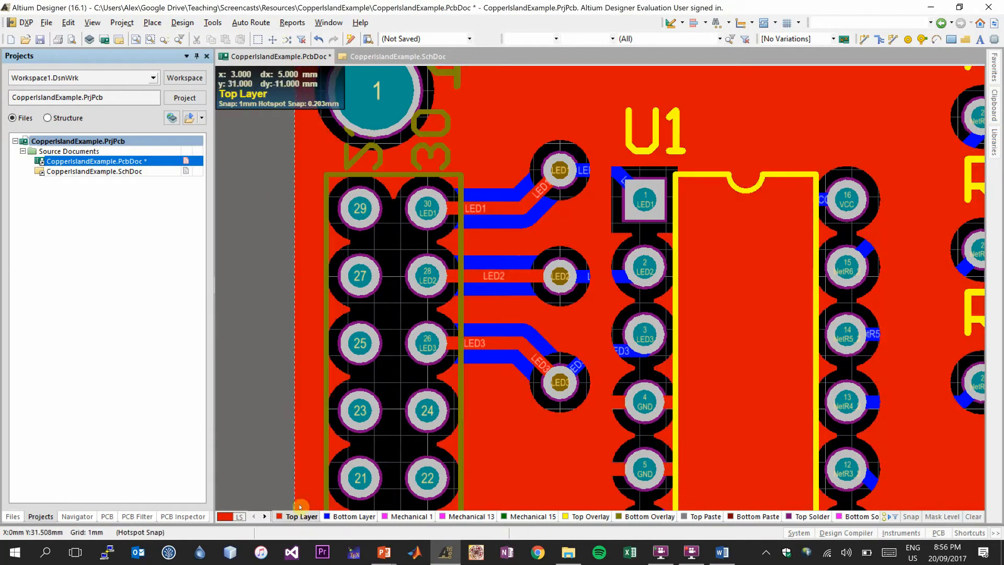
mouse_move(550, 234)
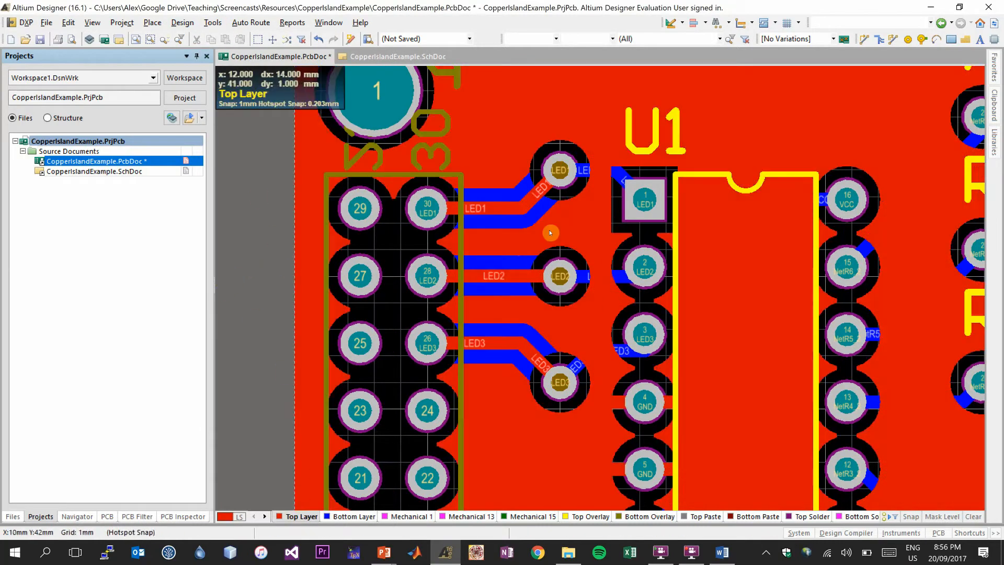
mouse_move(588, 140)
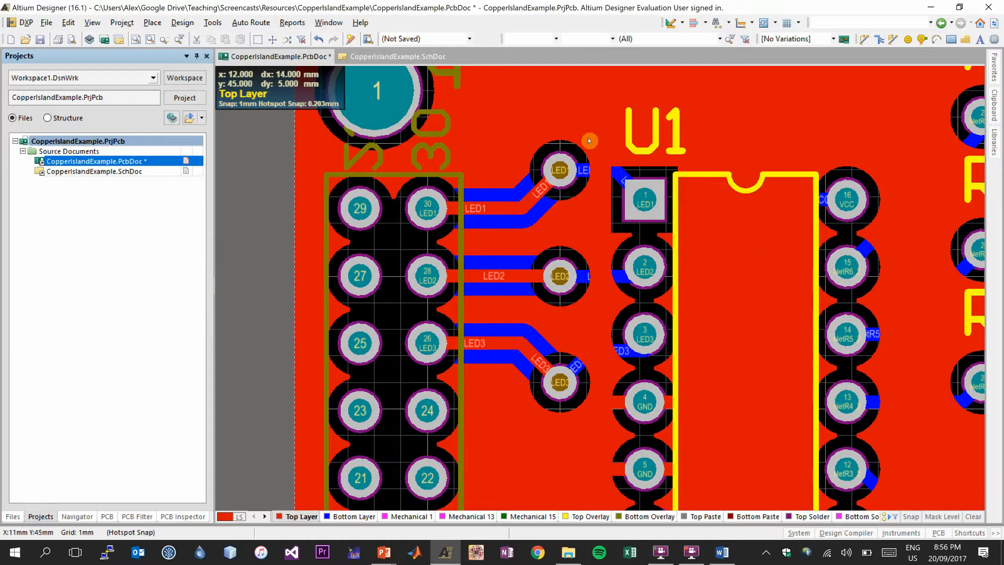
mouse_move(580, 235)
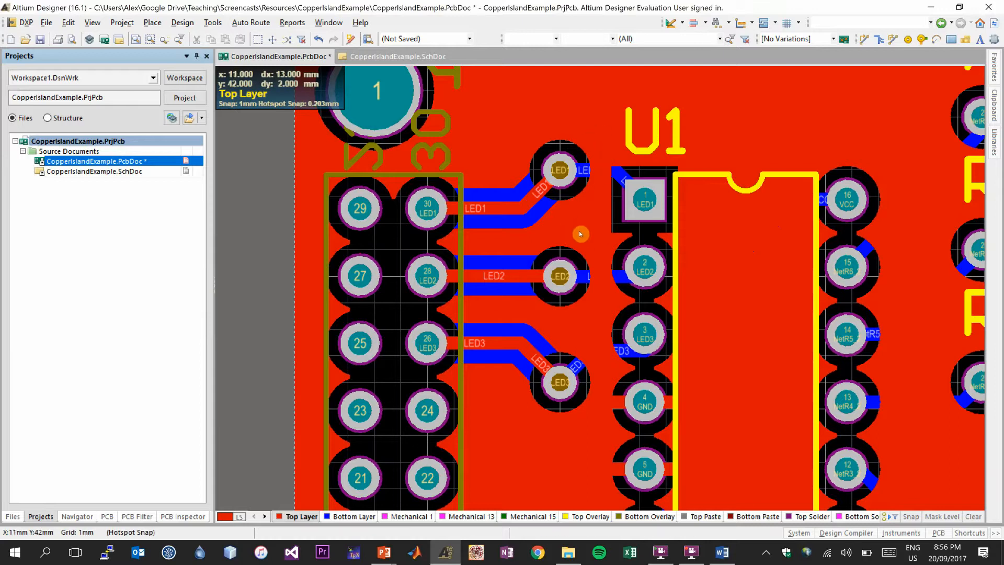
mouse_move(548, 245)
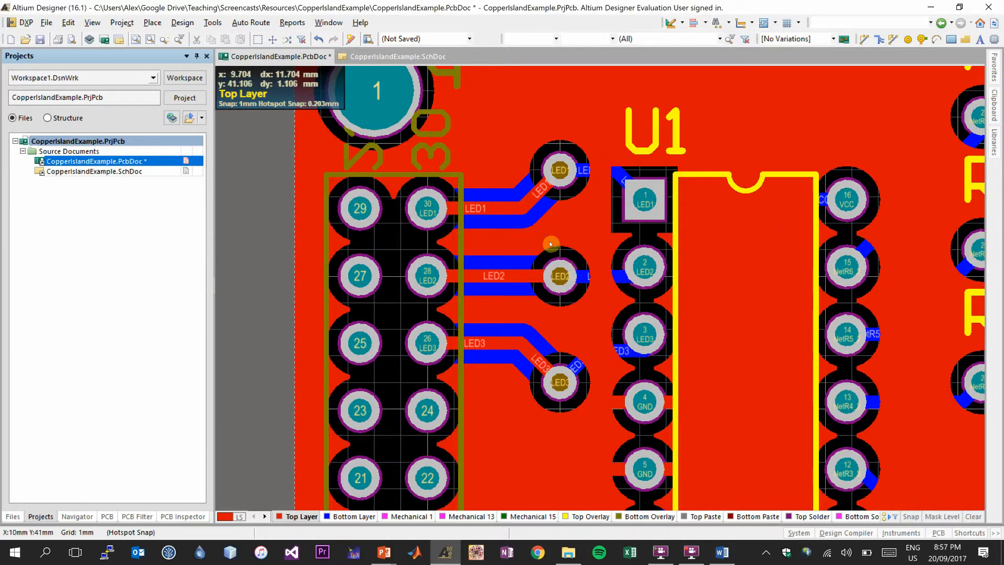
mouse_move(554, 316)
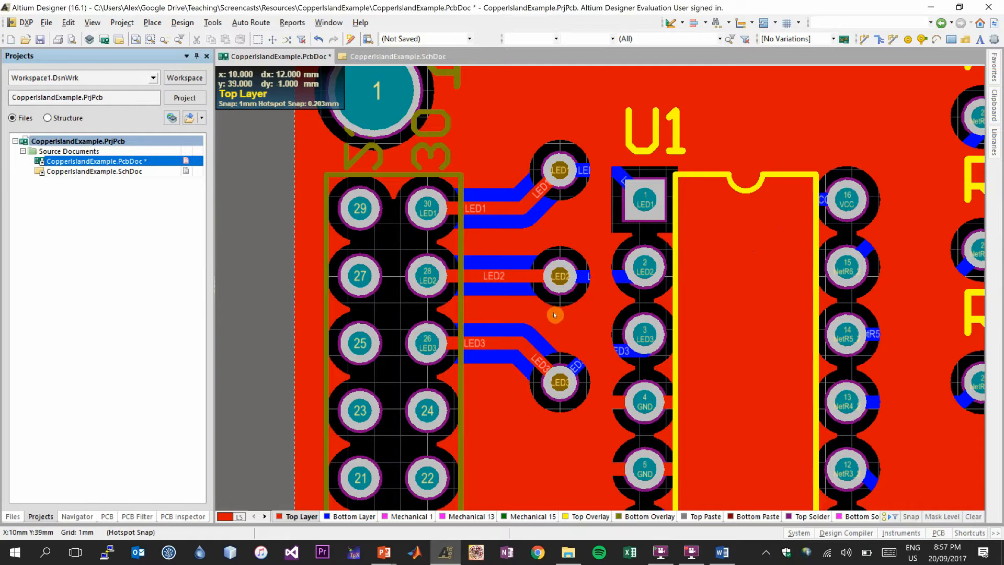
mouse_move(544, 326)
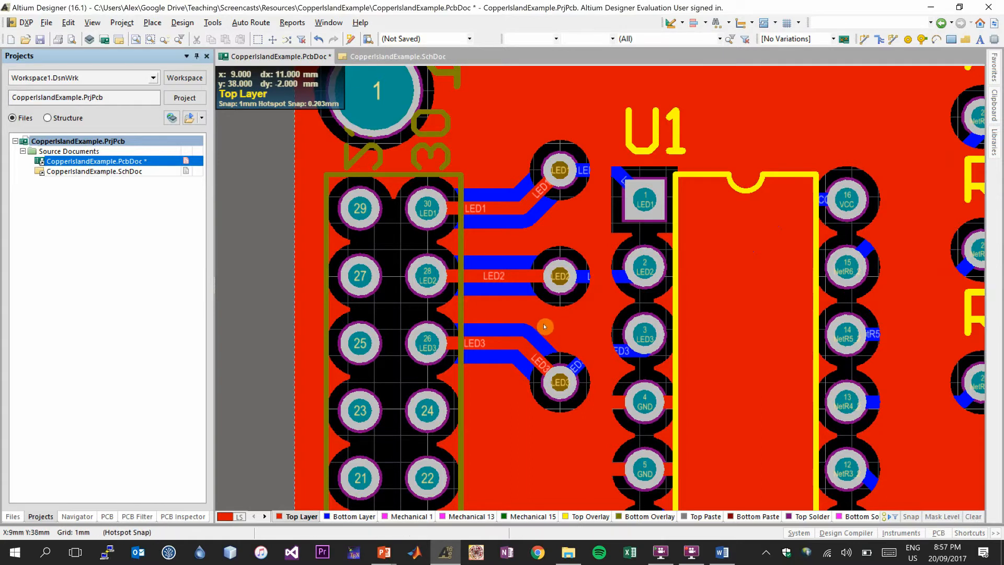